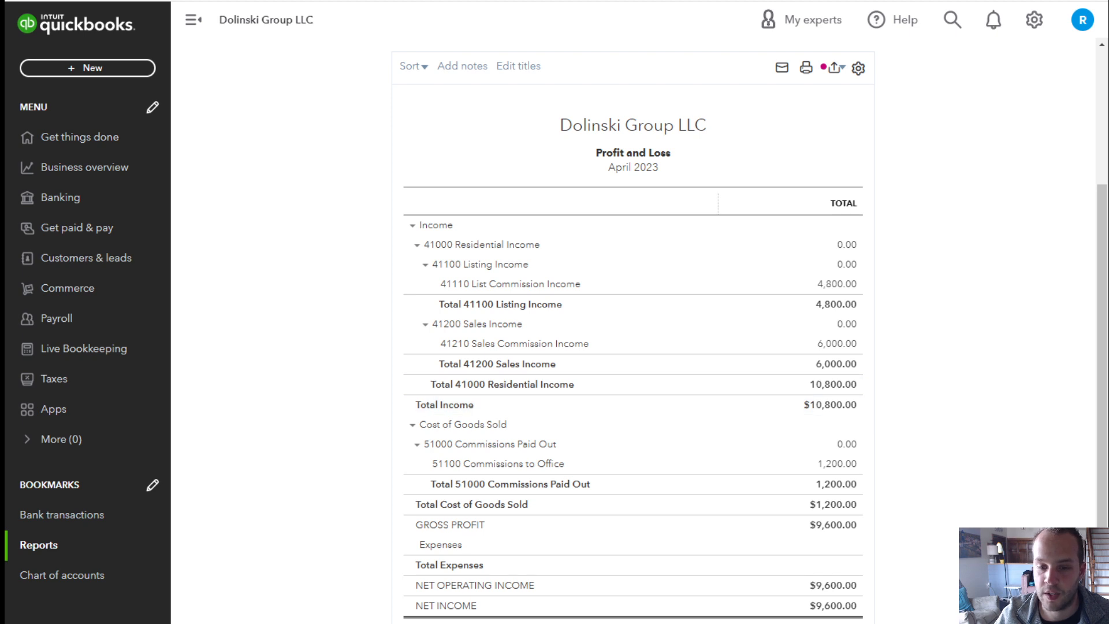
# - Expand the 03/14/2023 Fiverr row in the For review list instead of the Etsy one
pyautogui.scroll(-3)
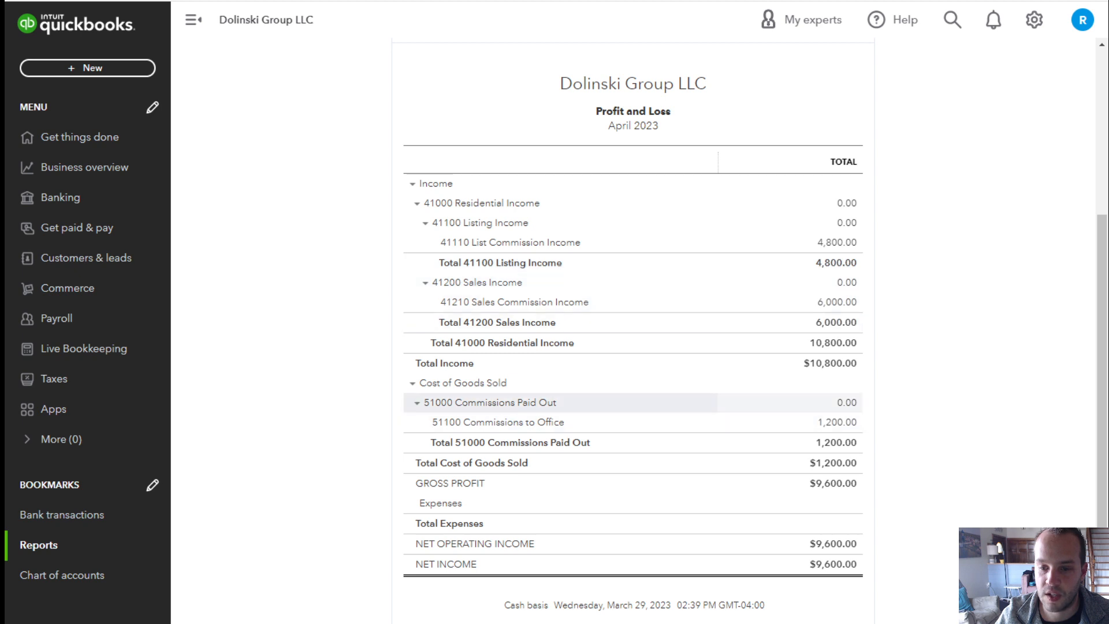
pyautogui.moveTo(504, 423)
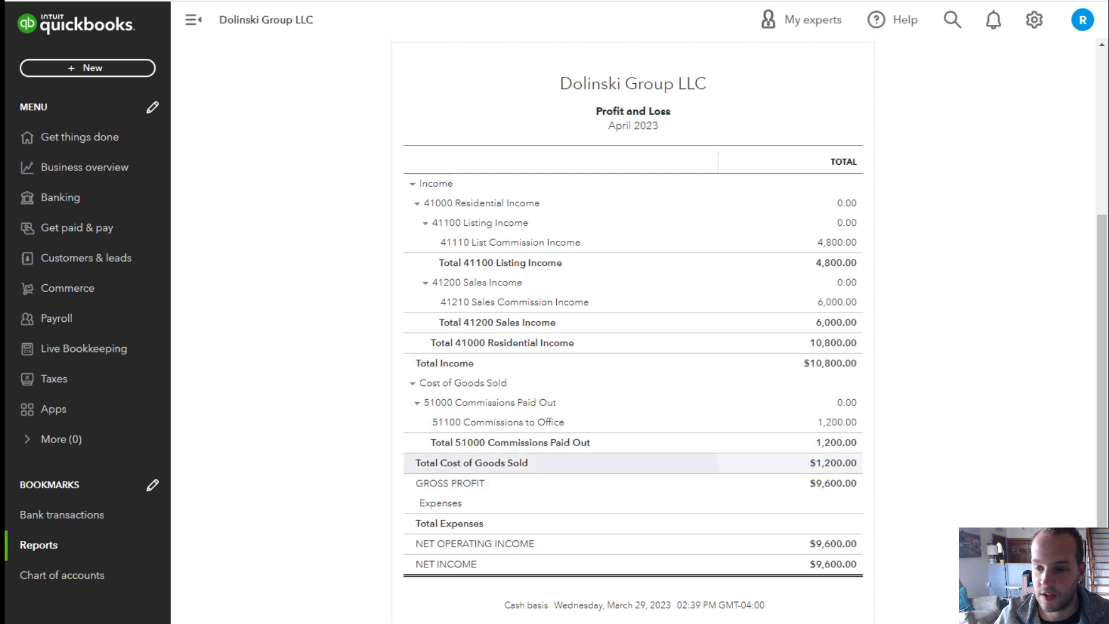
pyautogui.moveTo(833, 483)
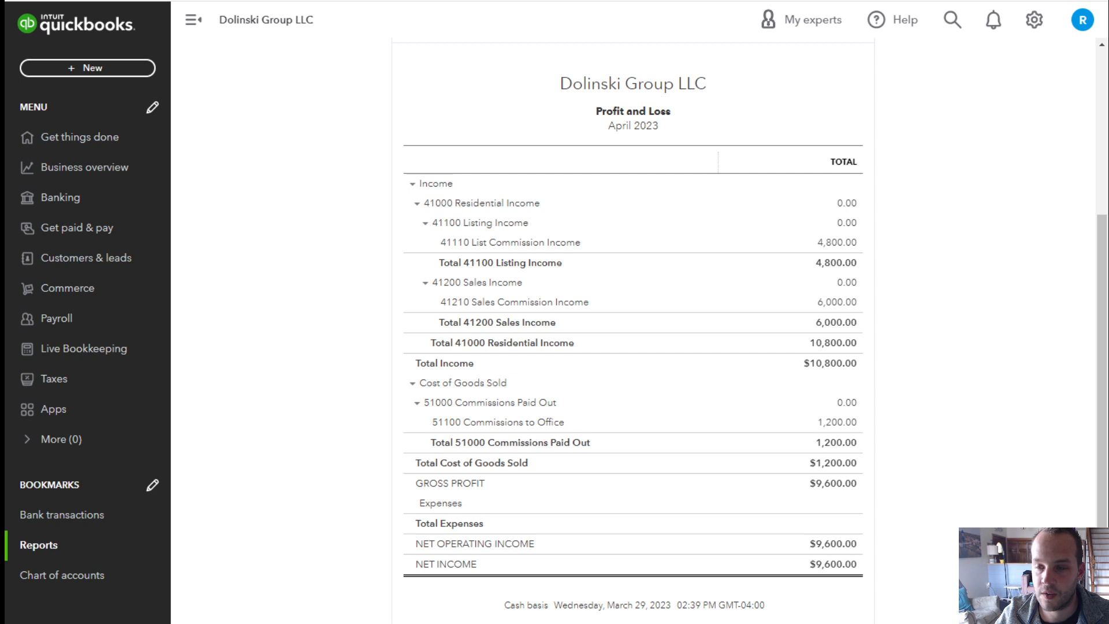
pyautogui.moveTo(837, 242)
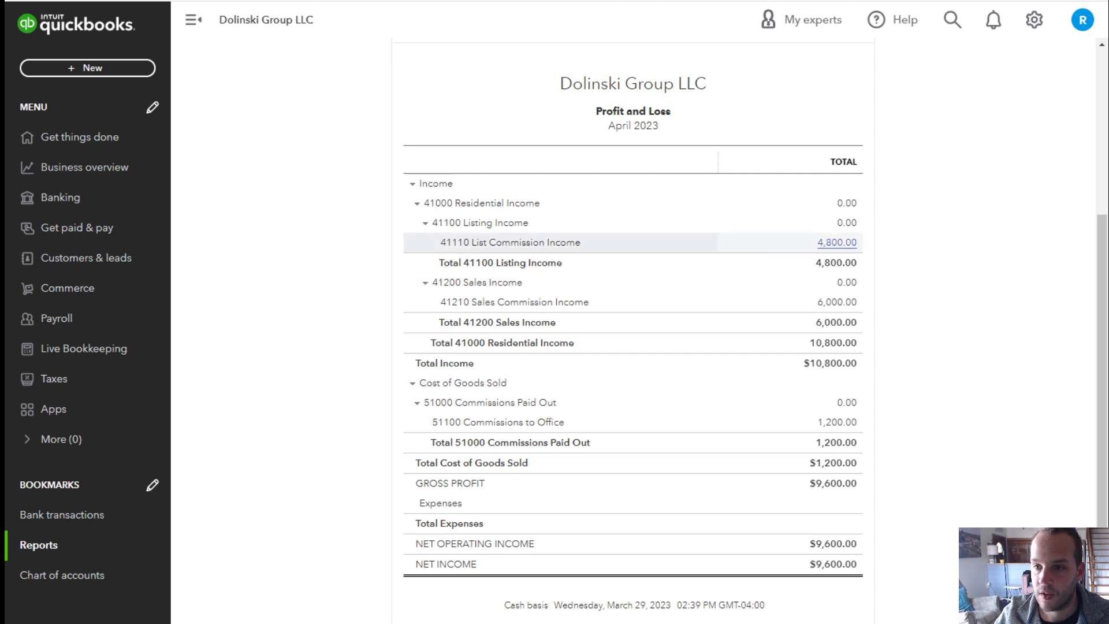
pyautogui.moveTo(837, 243)
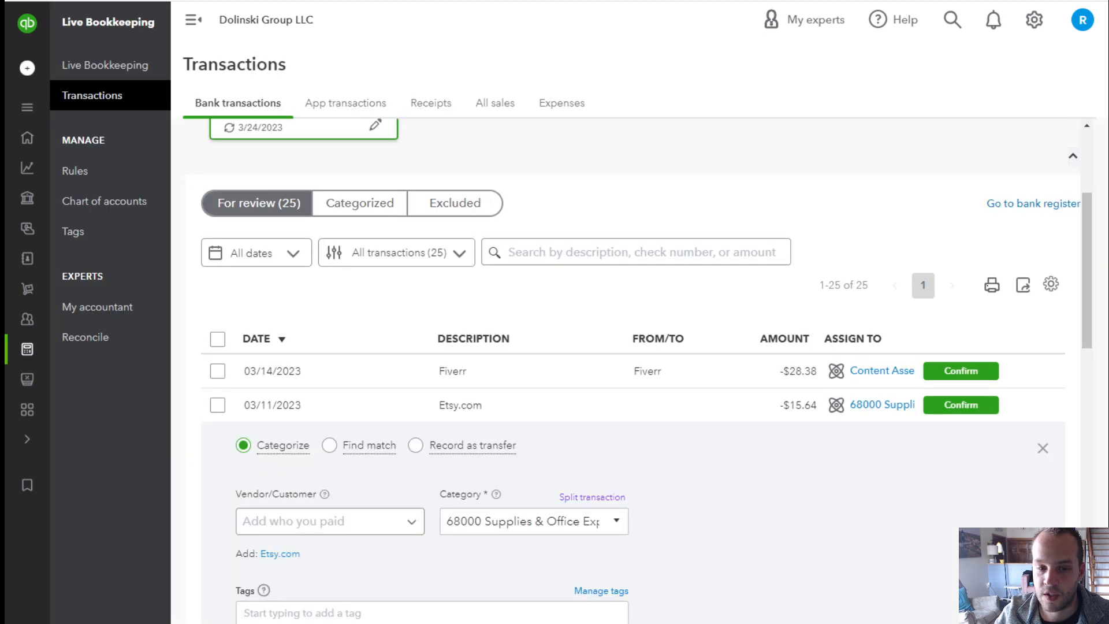
pyautogui.moveTo(770, 115)
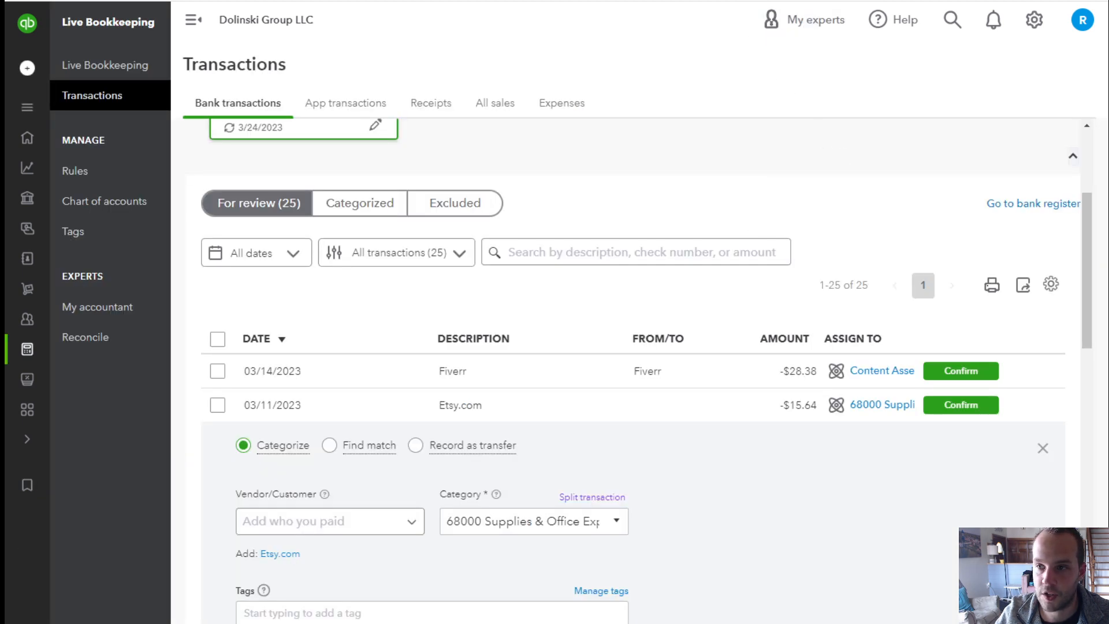
pyautogui.moveTo(74, 171)
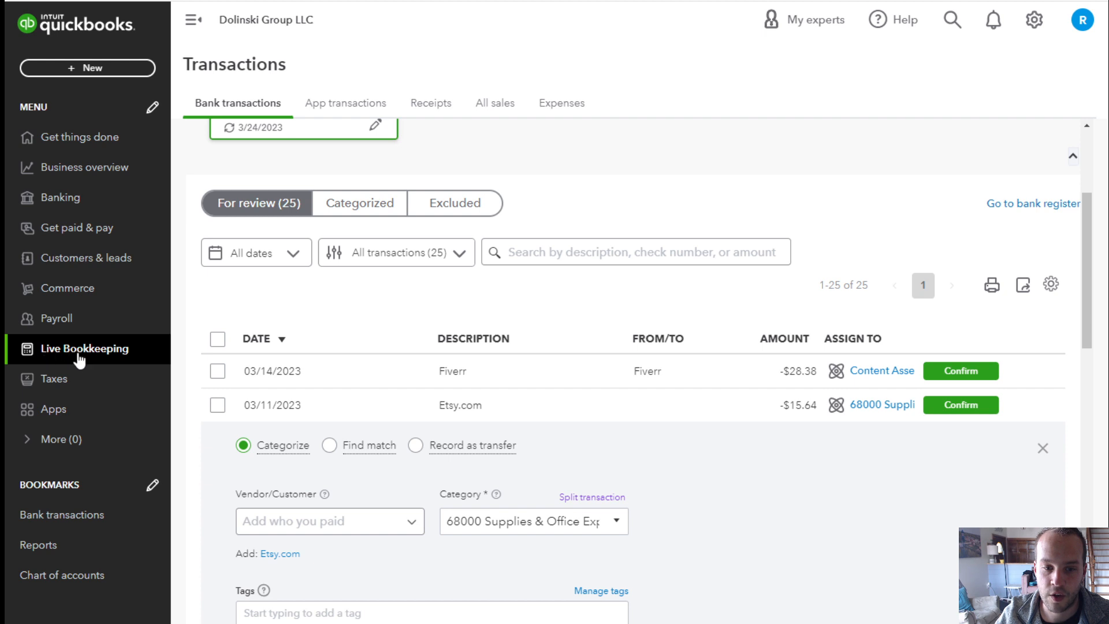
pyautogui.click(83, 348)
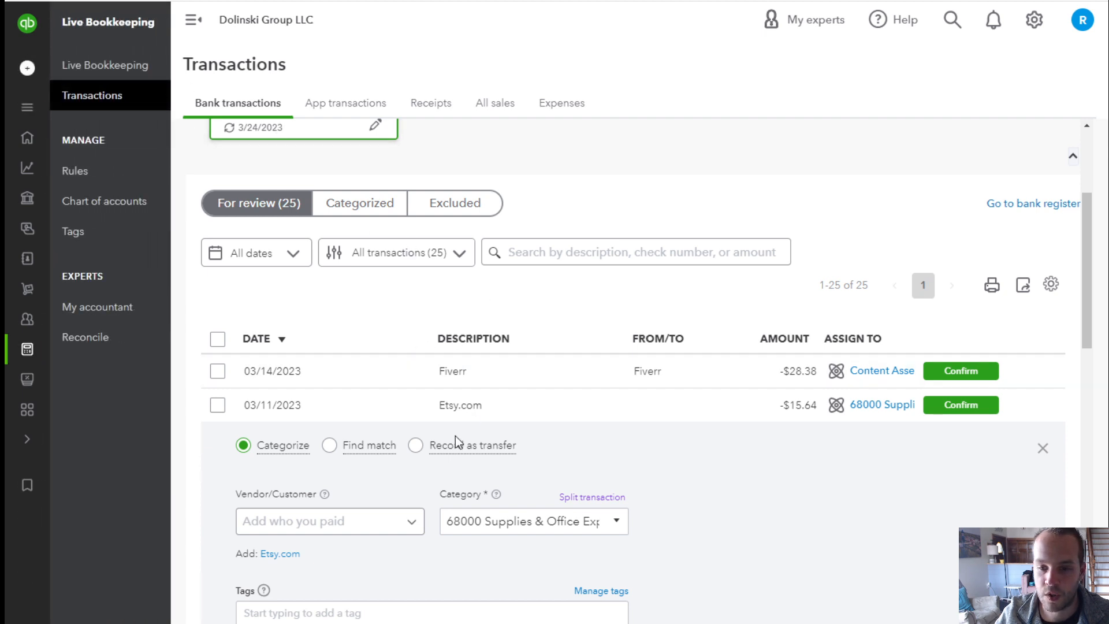
pyautogui.moveTo(548, 378)
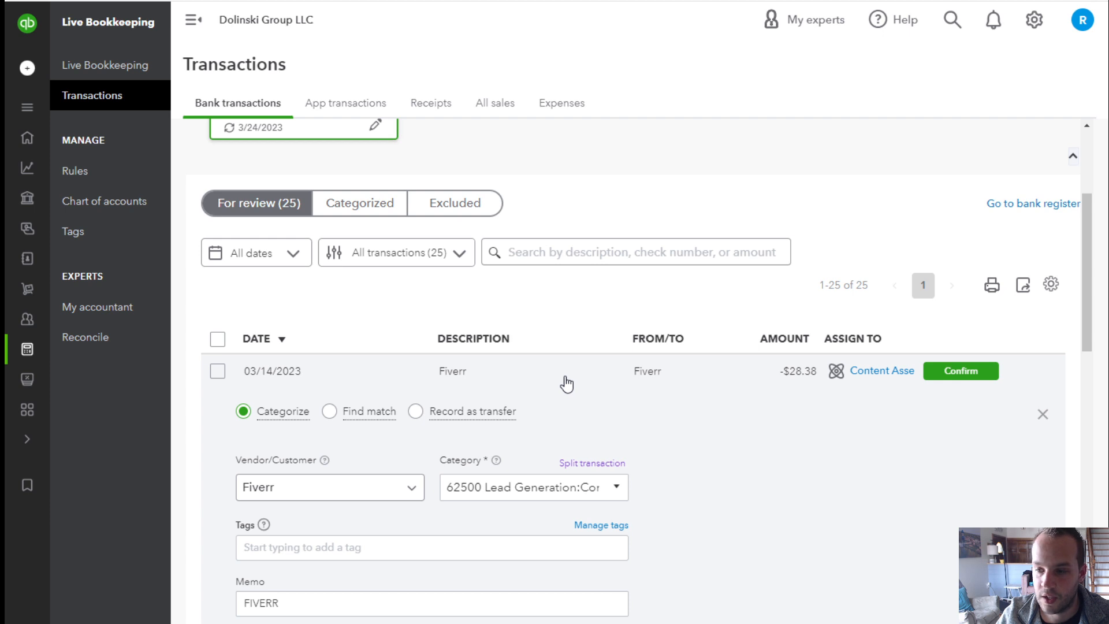
pyautogui.moveTo(652, 388)
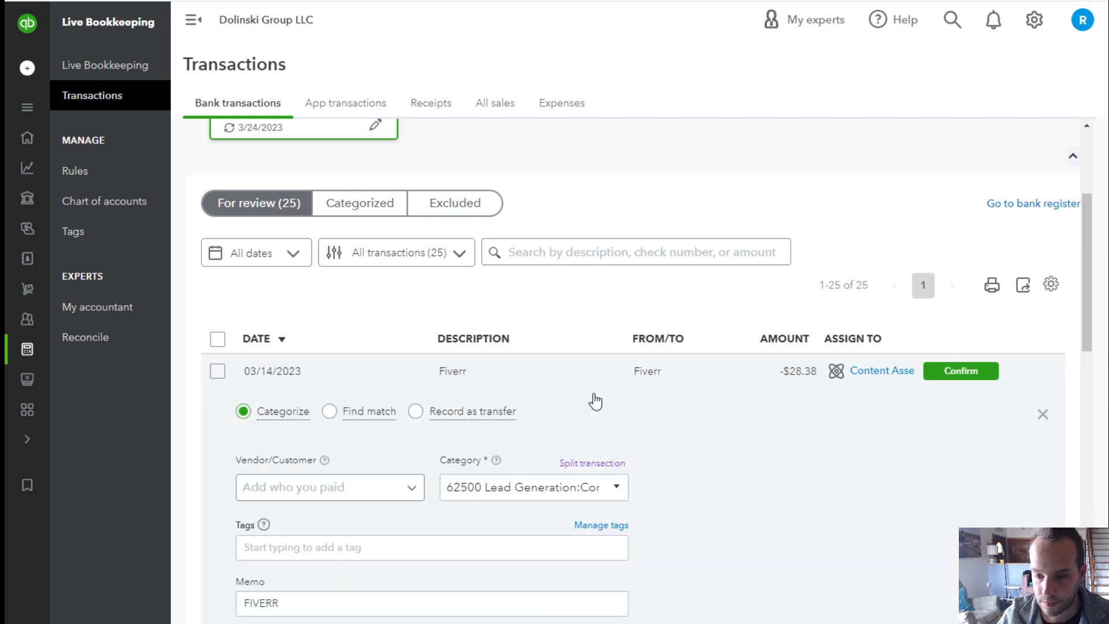
# - Browse the Fiverr transaction's category choices down to the income accounts
pyautogui.click(532, 487)
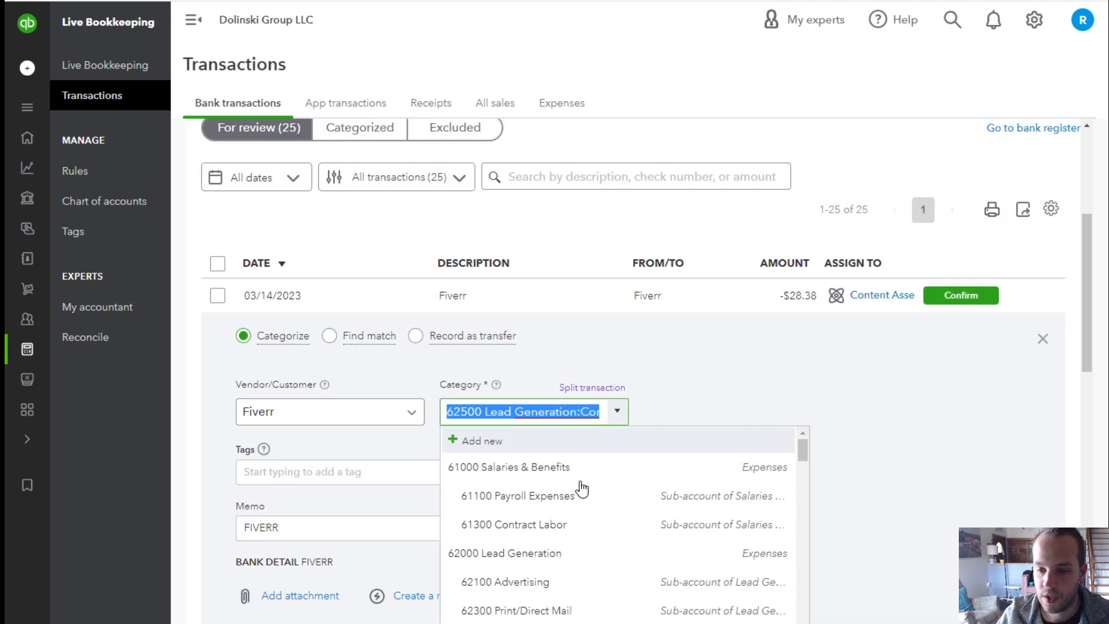
pyautogui.scroll(-3)
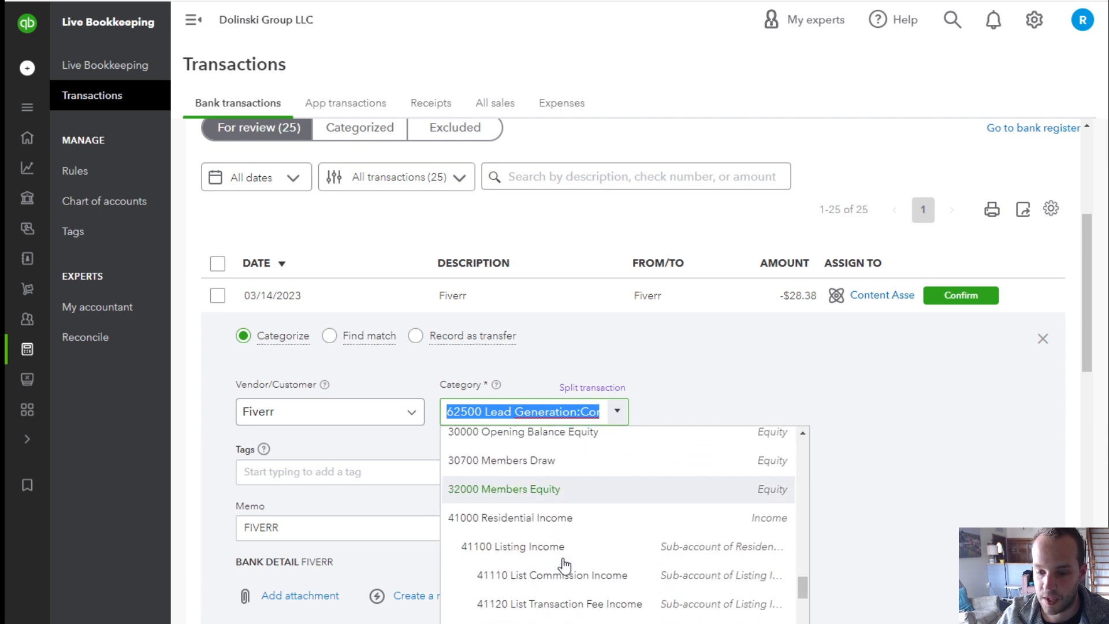
pyautogui.moveTo(552, 575)
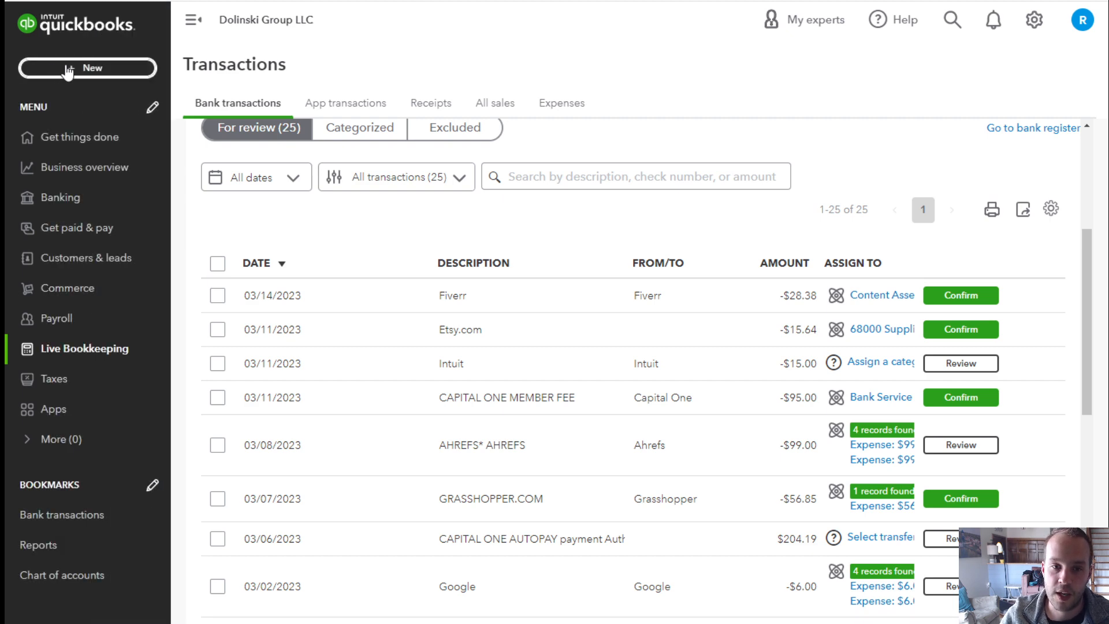
# - Bring up the + New create menu to start a sales receipt
pyautogui.click(88, 68)
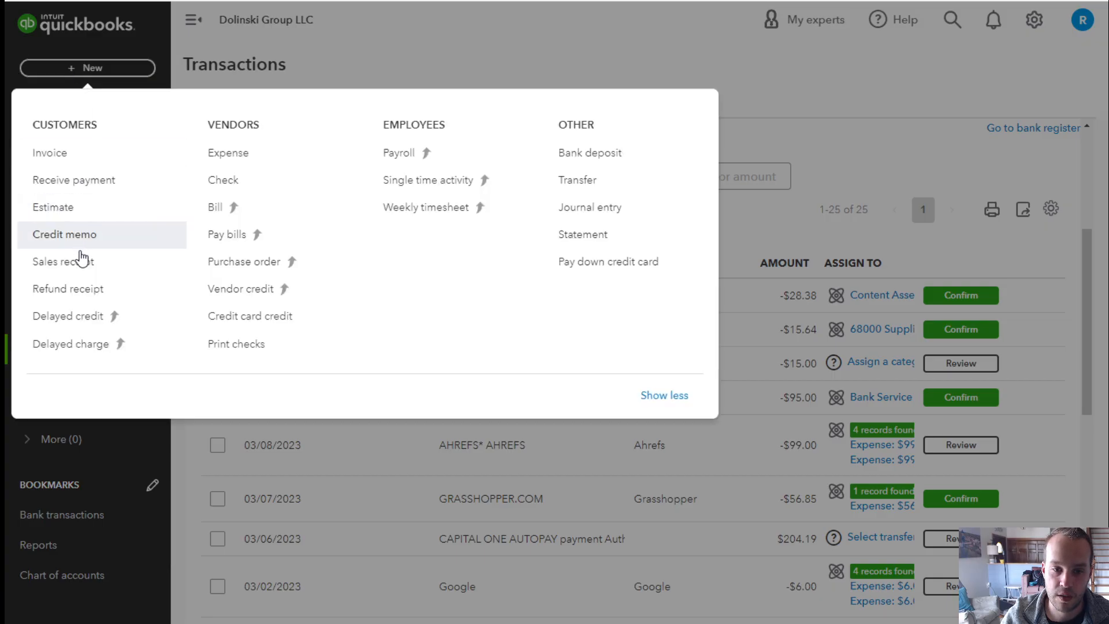
pyautogui.moveTo(64, 261)
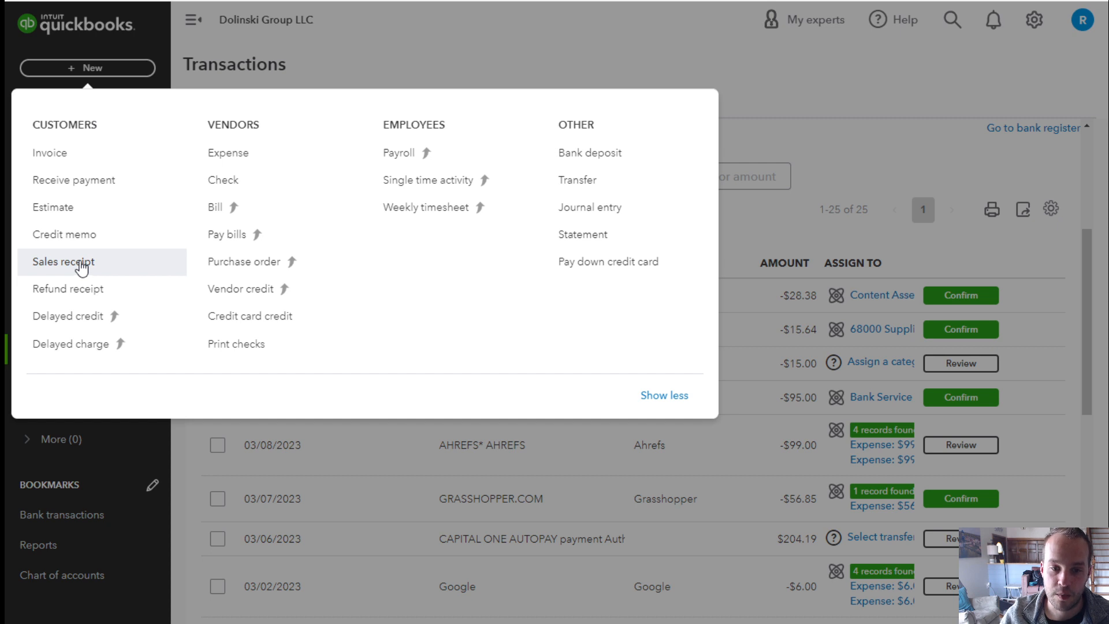
pyautogui.moveTo(110, 74)
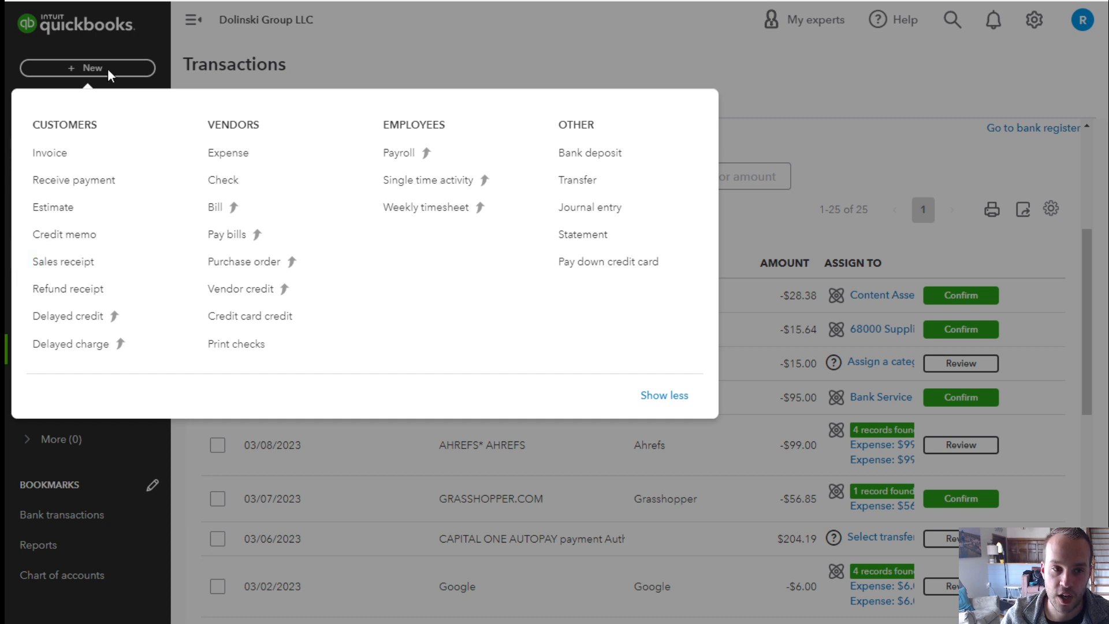
pyautogui.moveTo(62, 261)
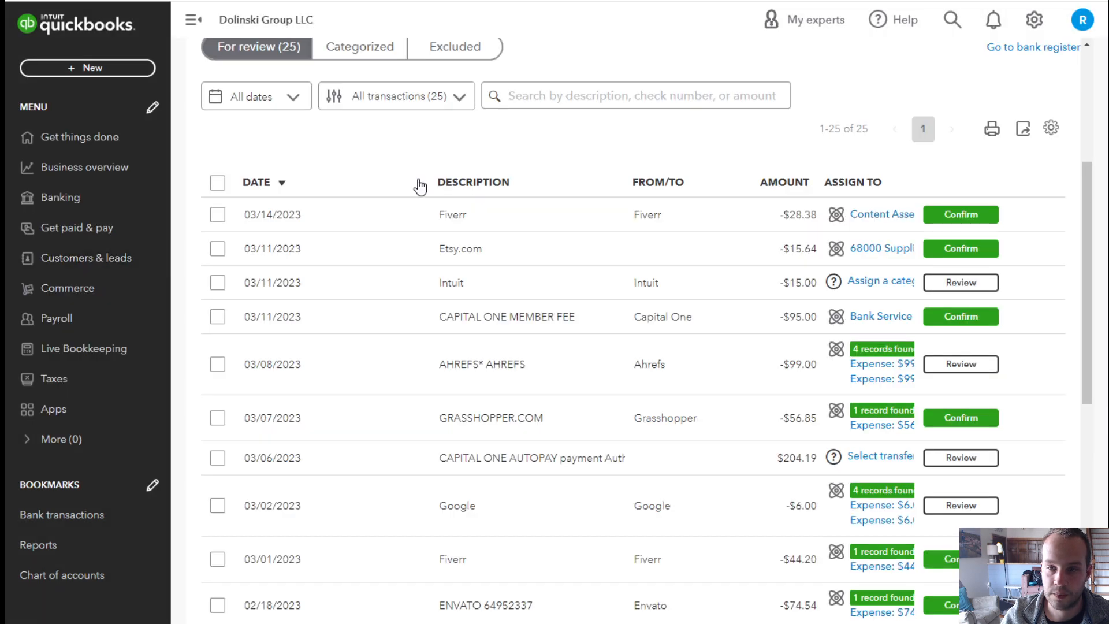
pyautogui.moveTo(70, 81)
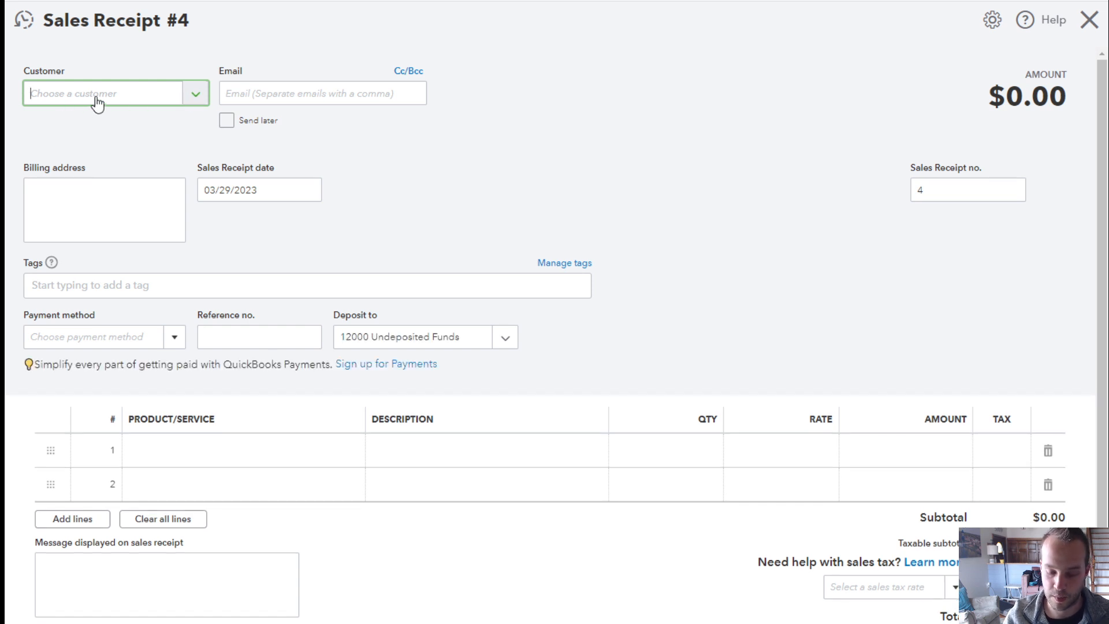
# - Add and save a new customer named Buyer #1 on the sales receipt
pyautogui.write('Buyer #1')
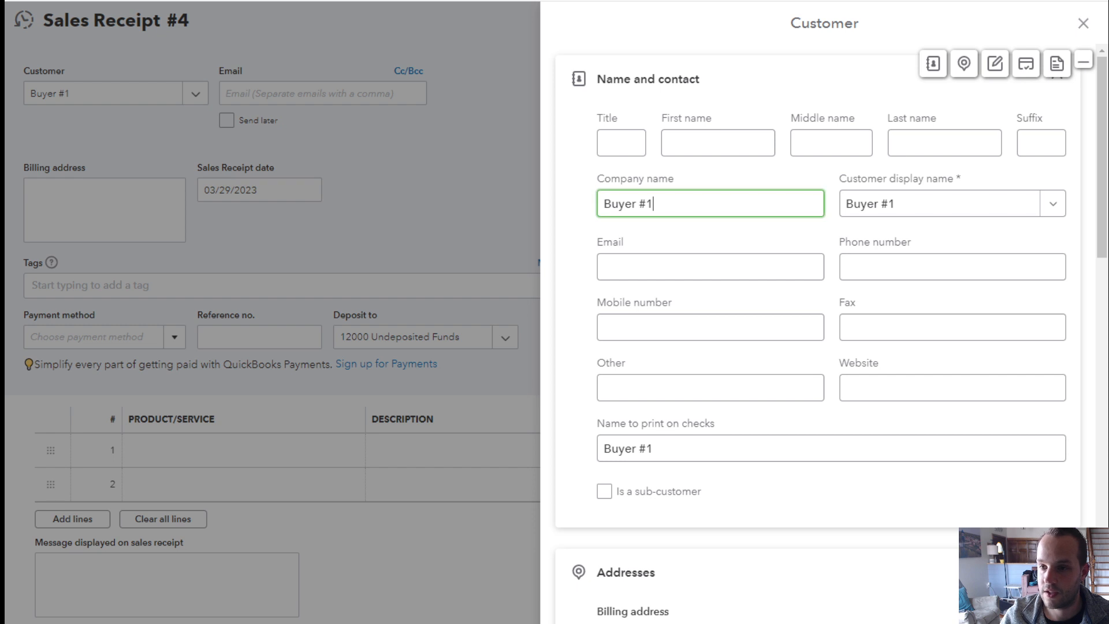
pyautogui.click(1081, 23)
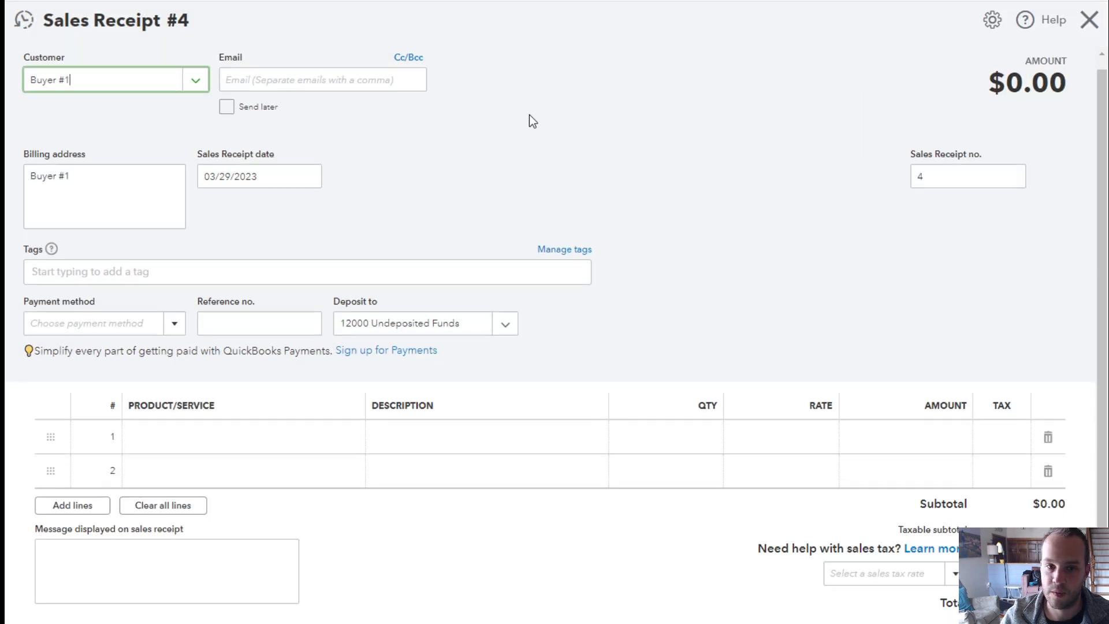
pyautogui.scroll(-3)
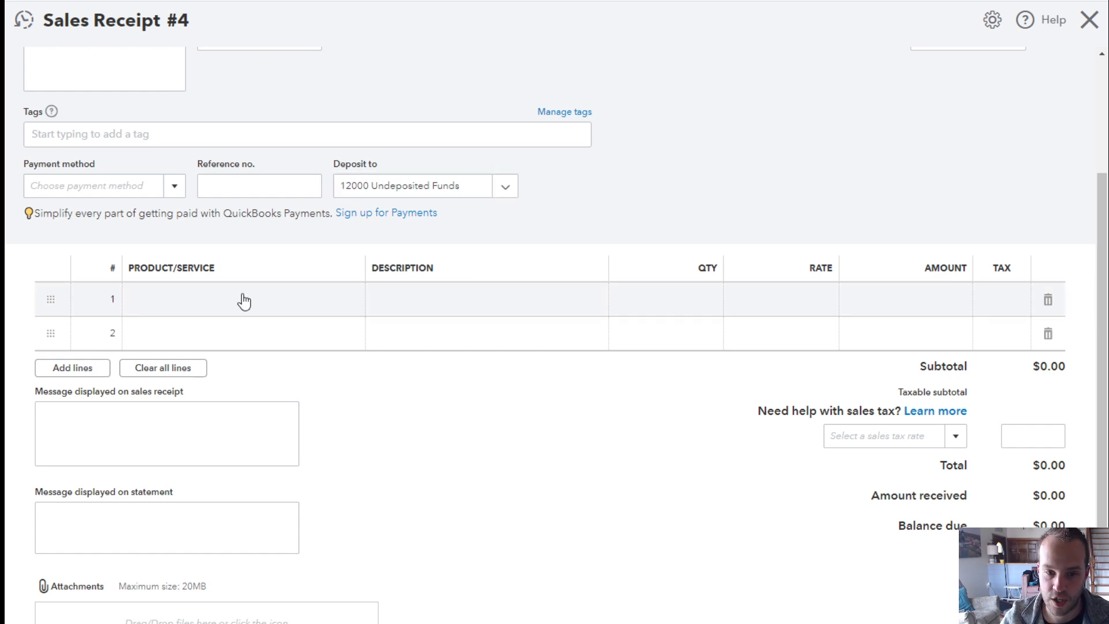
# - Add a Listing Income line at 4800 described "200,000 @ 3% 80-20 split"
pyautogui.click(243, 298)
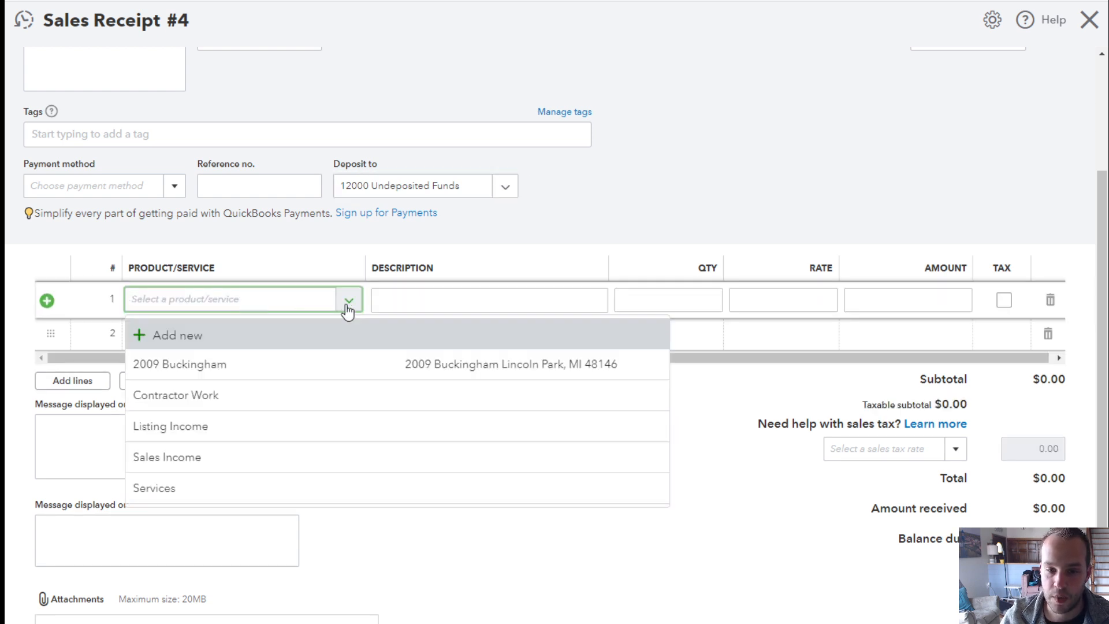
pyautogui.moveTo(247, 457)
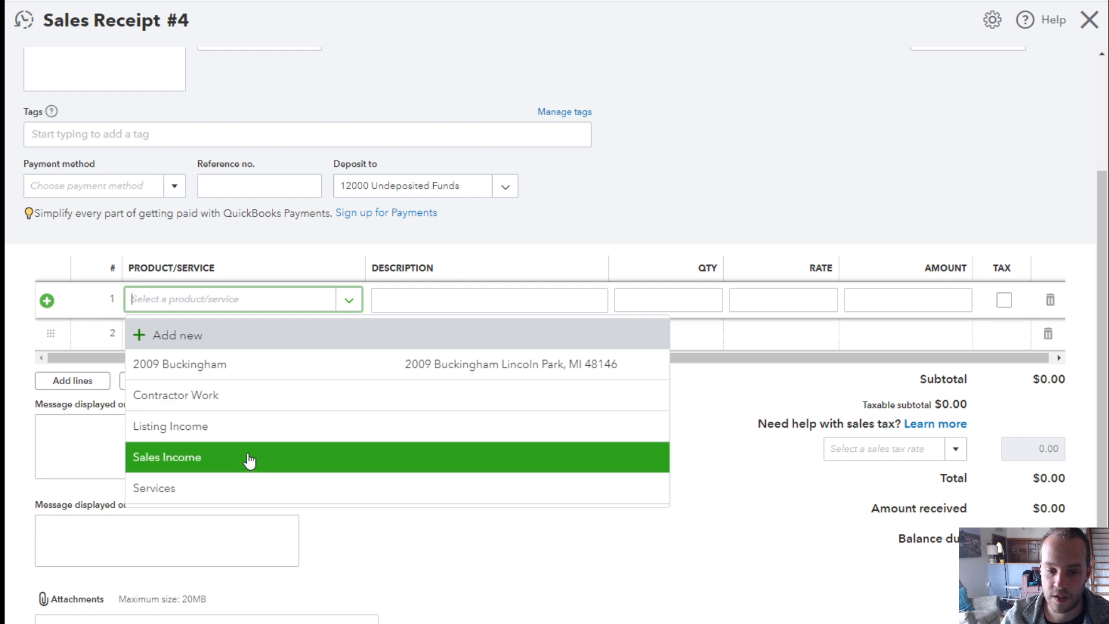
pyautogui.click(171, 426)
pyautogui.write('4')
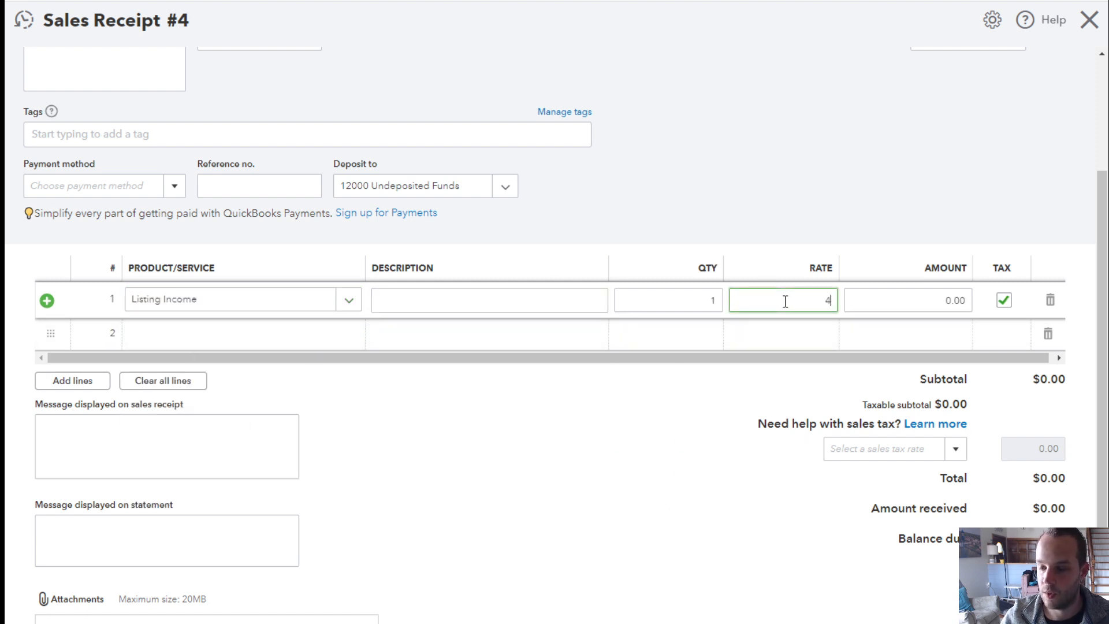
pyautogui.write('800')
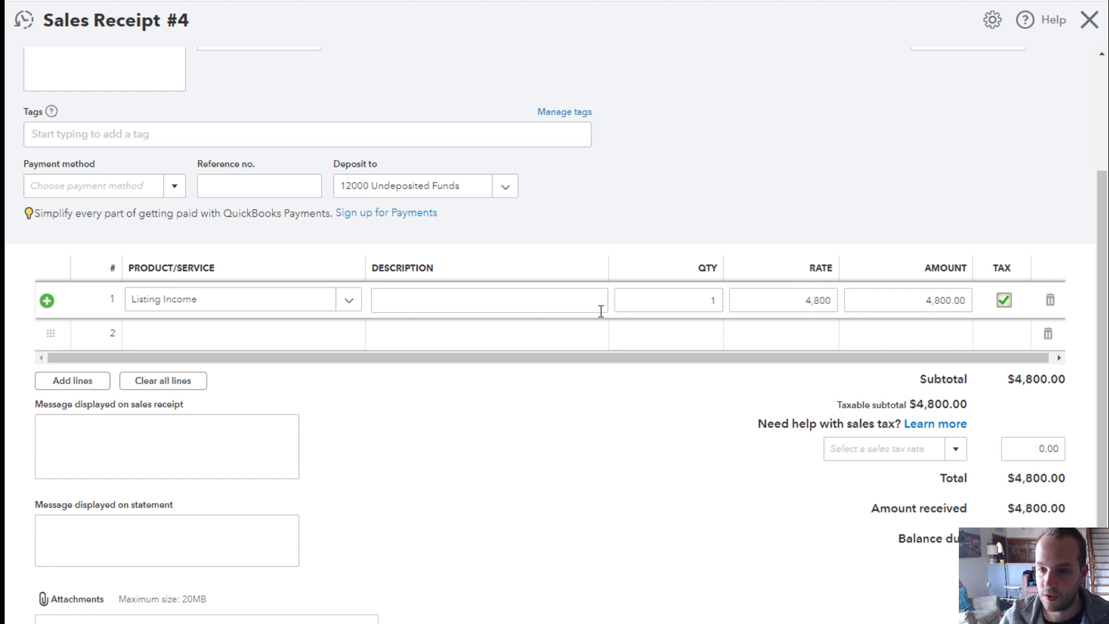
pyautogui.write('2000')
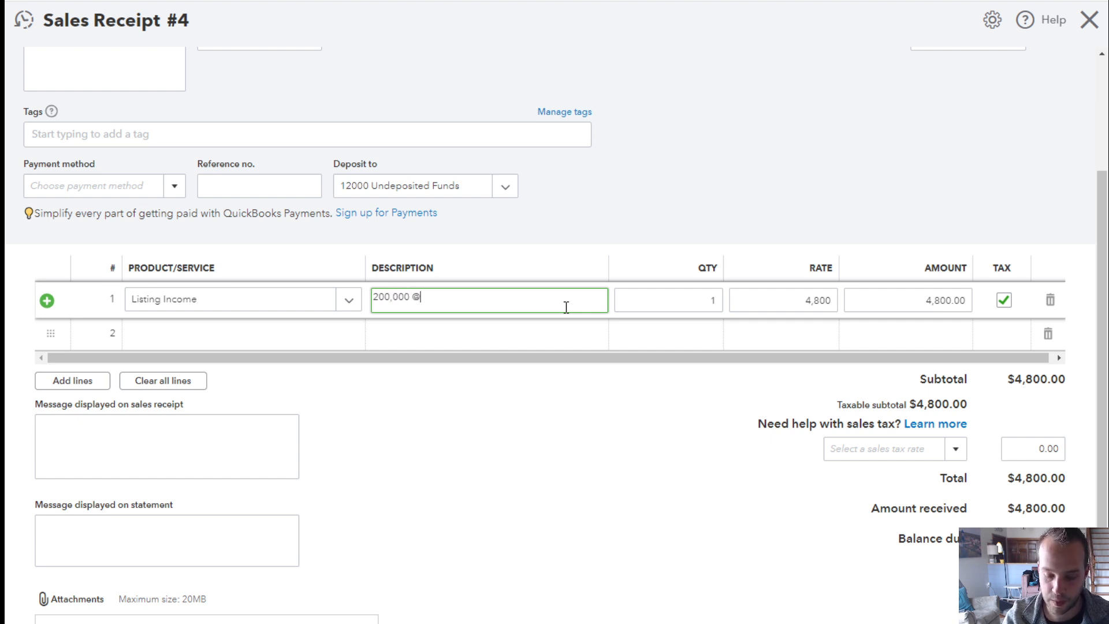
pyautogui.write('3%')
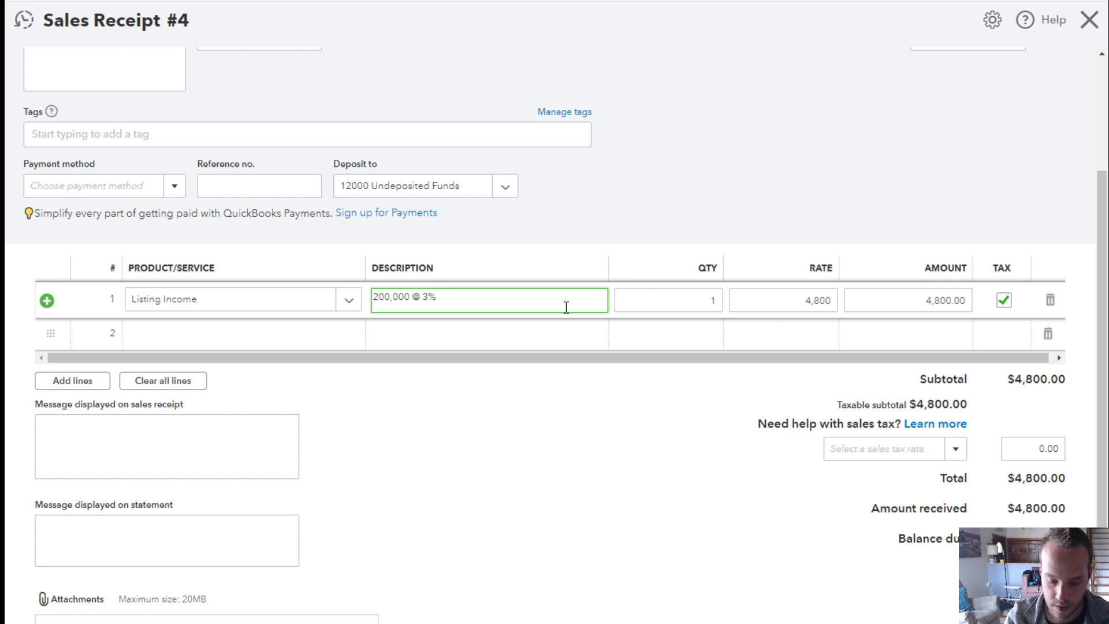
pyautogui.write('80-')
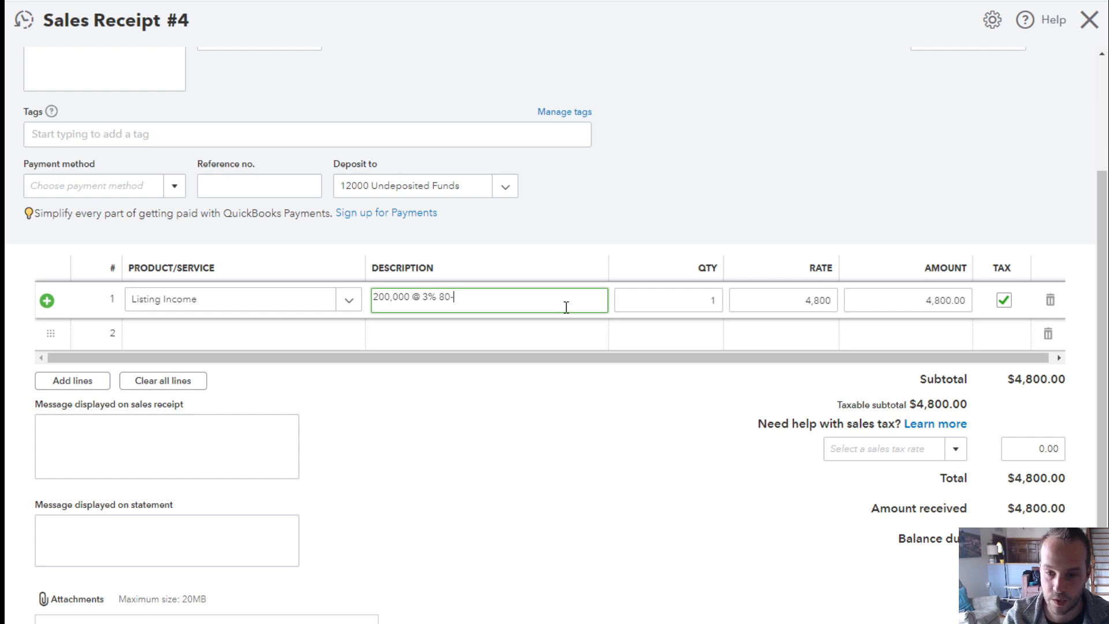
pyautogui.write('20 split')
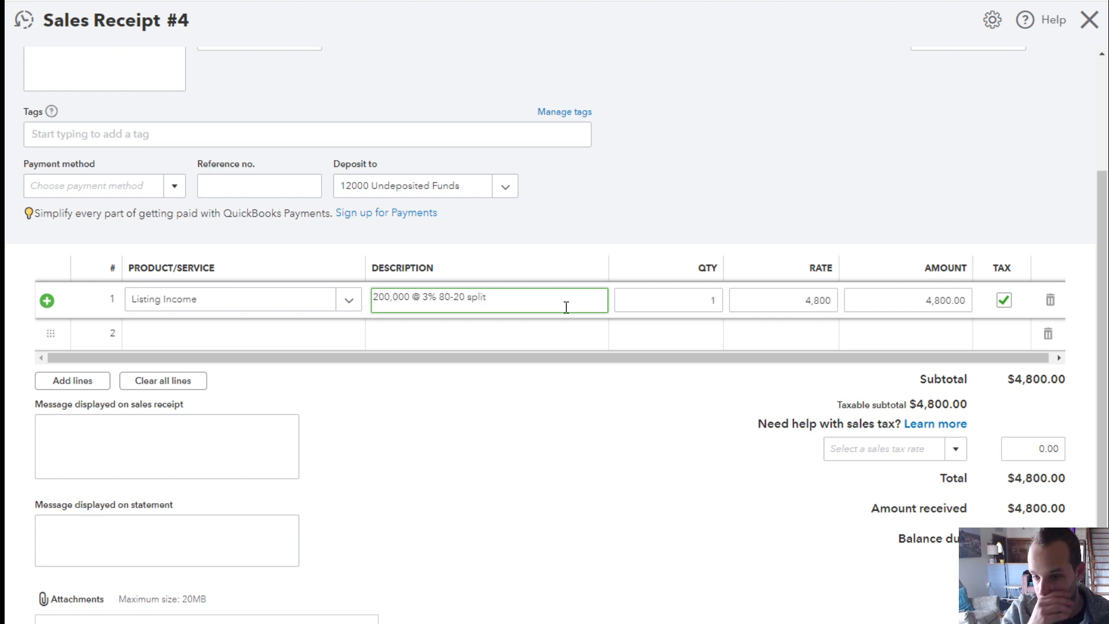
pyautogui.click(668, 299)
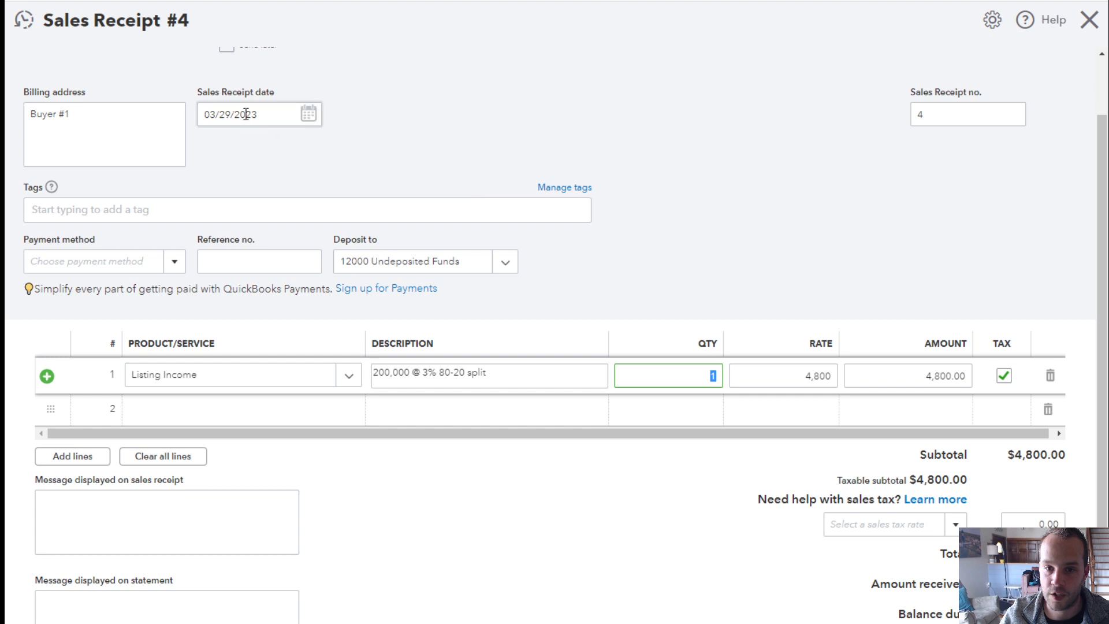
# - Set the sales receipt date to April 3, 2023 from the calendar
pyautogui.click(308, 115)
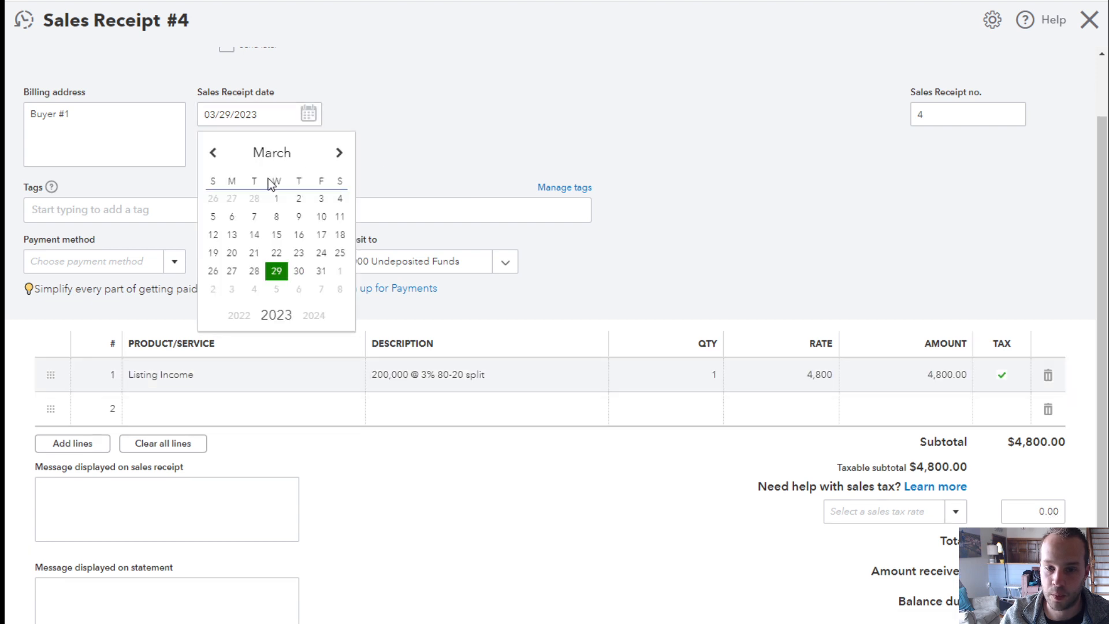
pyautogui.click(339, 152)
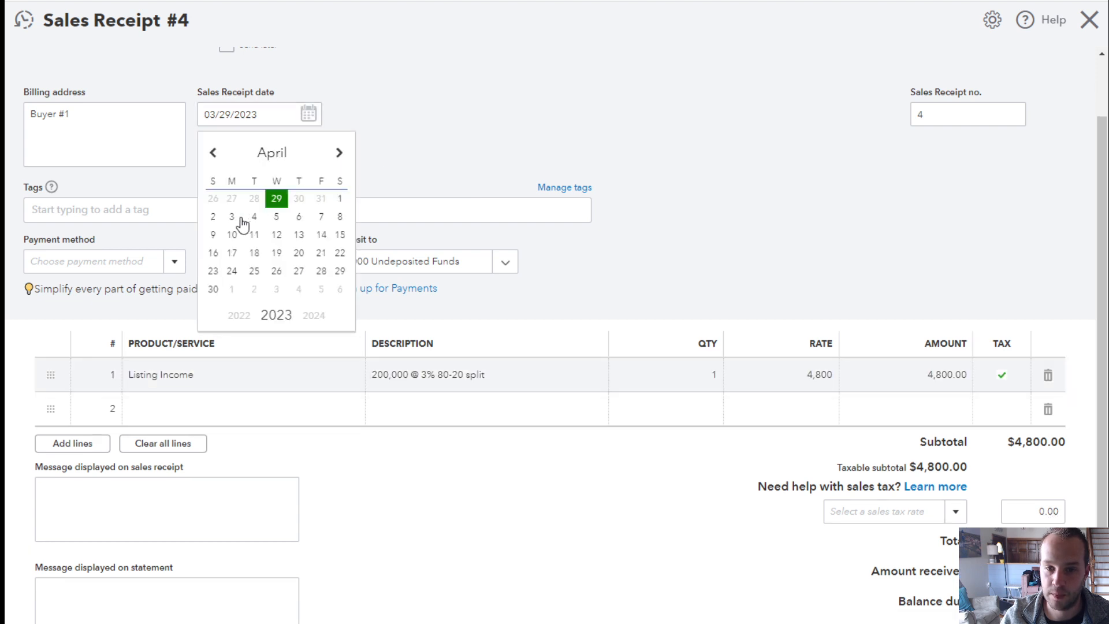
pyautogui.click(231, 216)
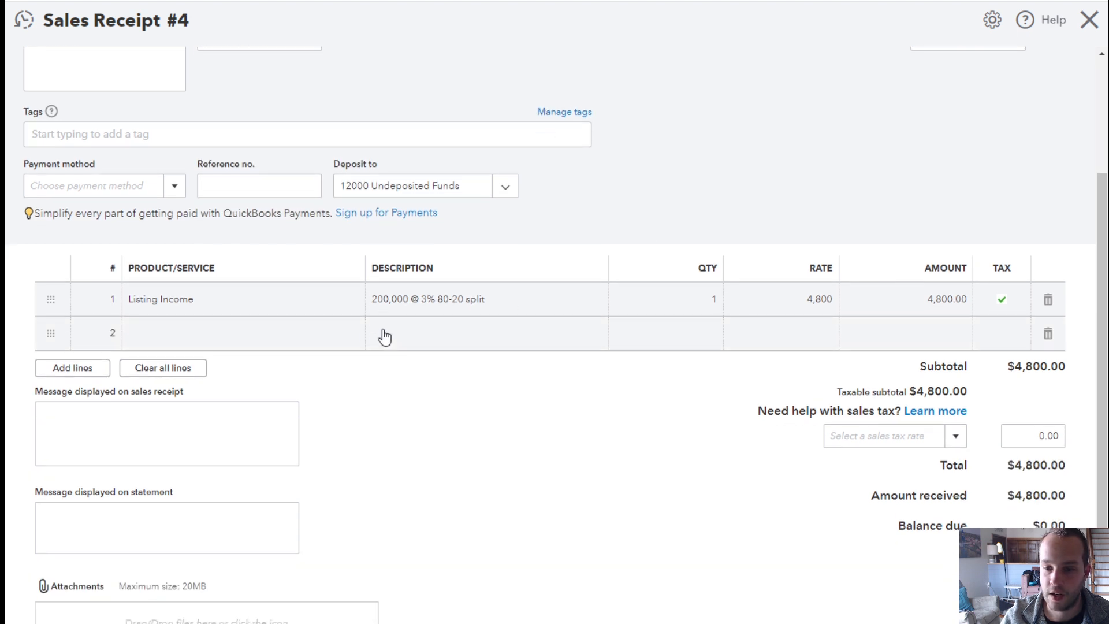
pyautogui.moveTo(242, 348)
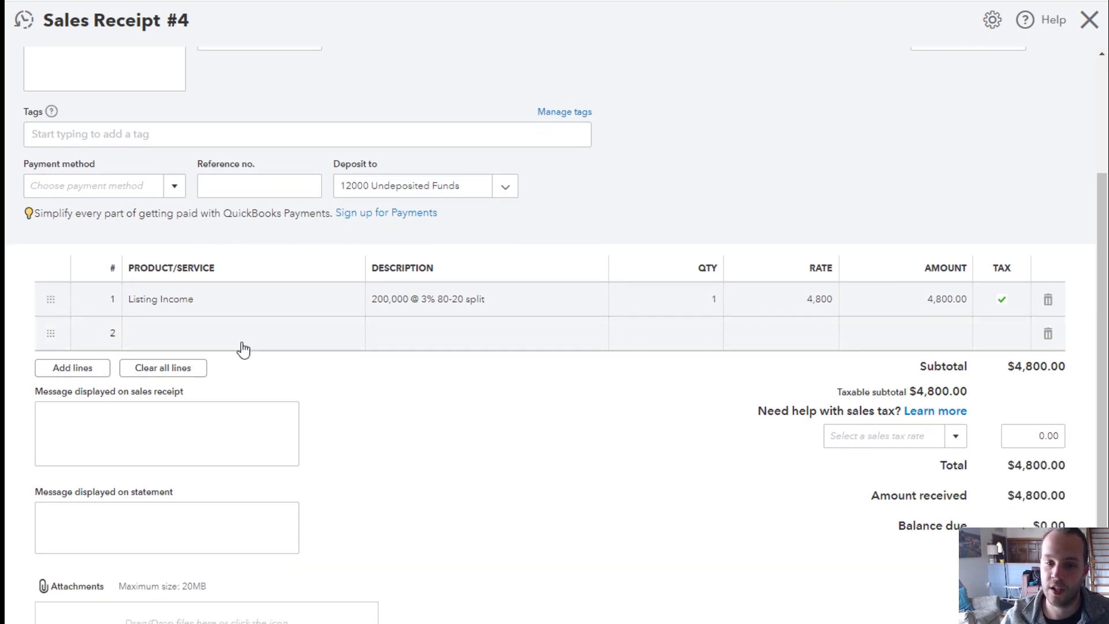
# - Create a new service Transaction Fee (Buyer) with an income account on line 2
pyautogui.click(240, 333)
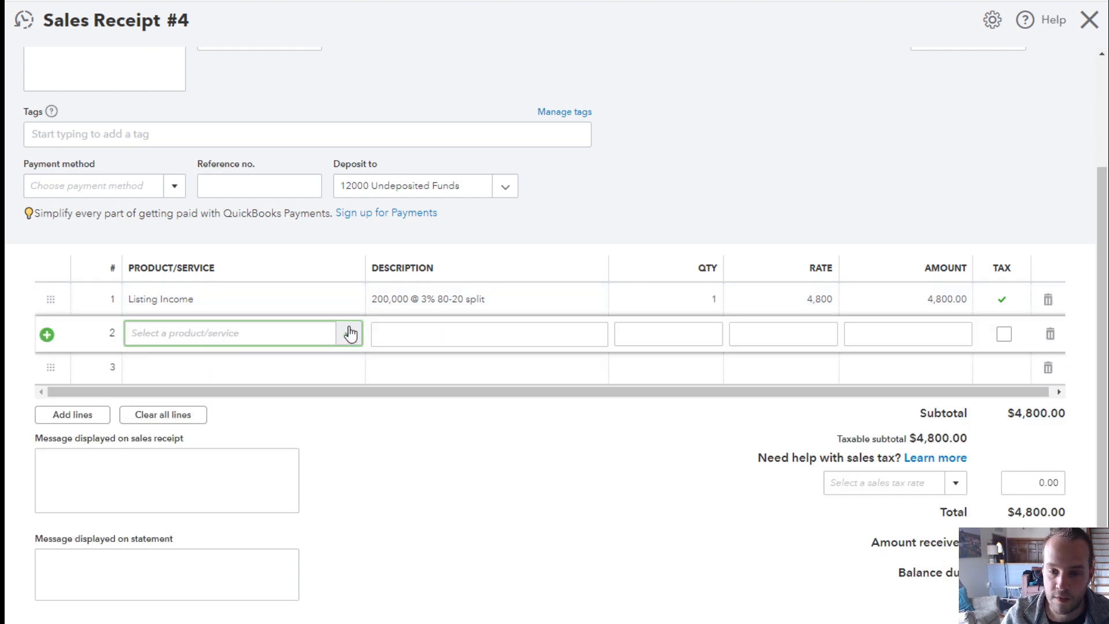
pyautogui.click(240, 333)
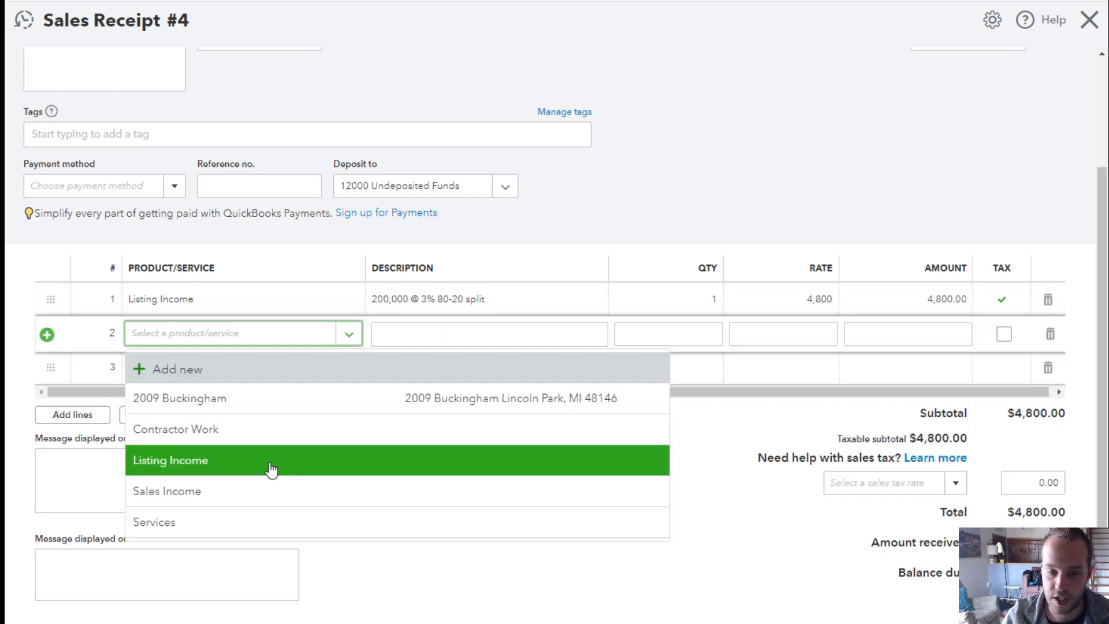
pyautogui.moveTo(242, 368)
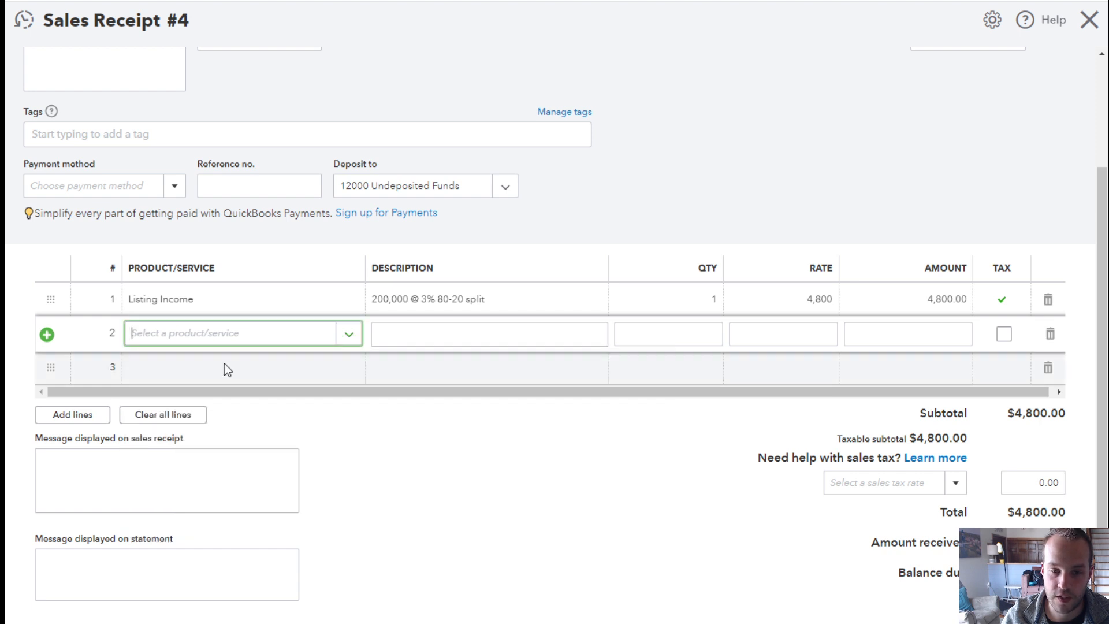
pyautogui.moveTo(453, 234)
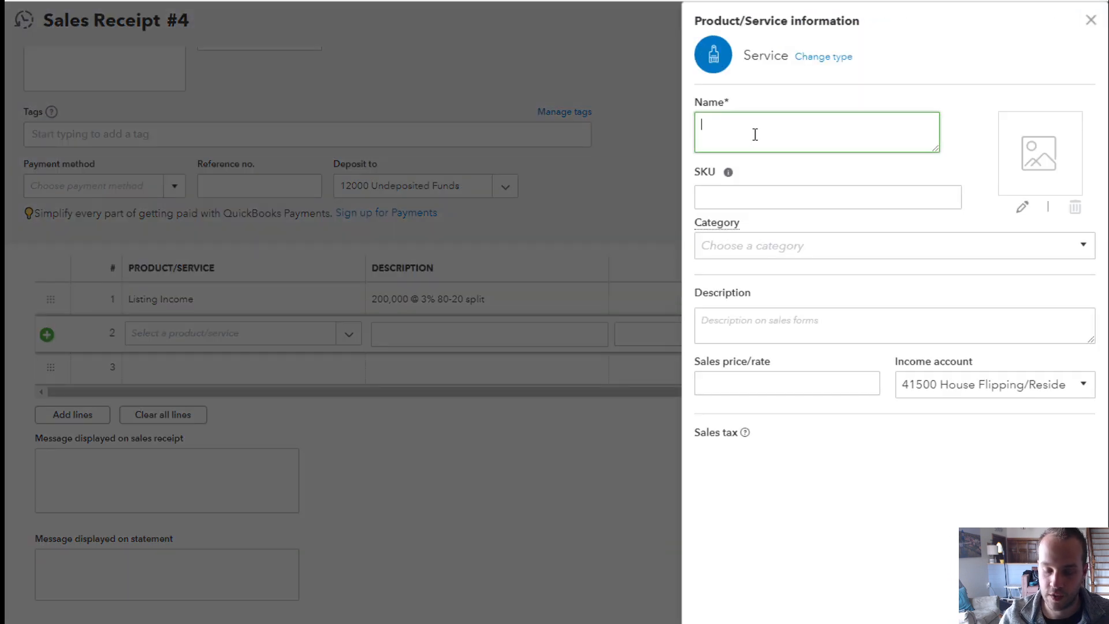
pyautogui.write('Transaction Fee (')
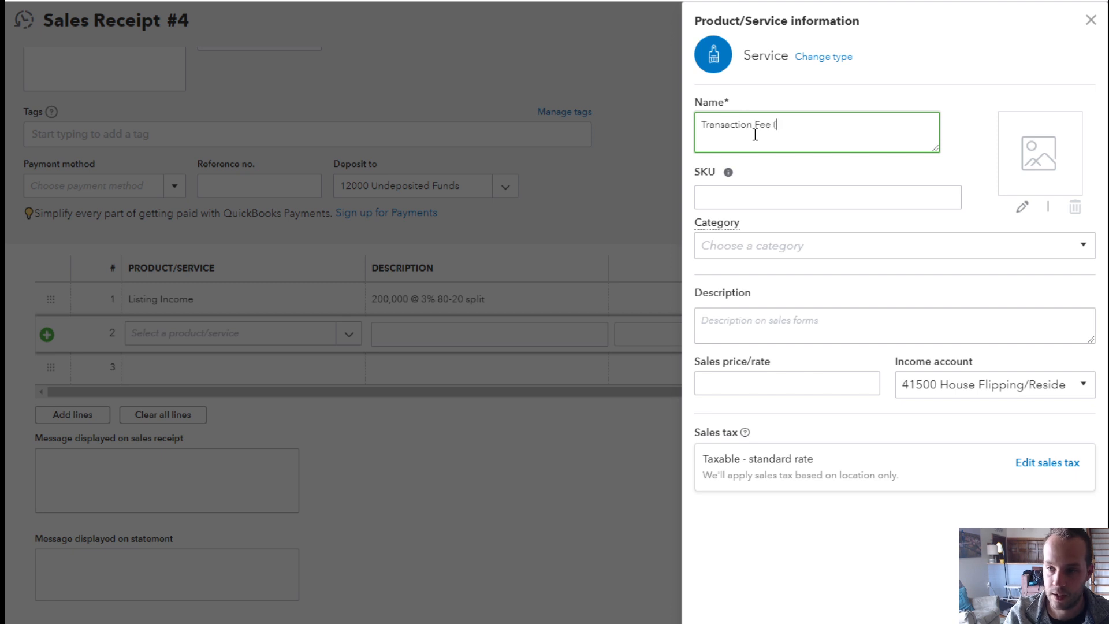
pyautogui.write('Buyer)')
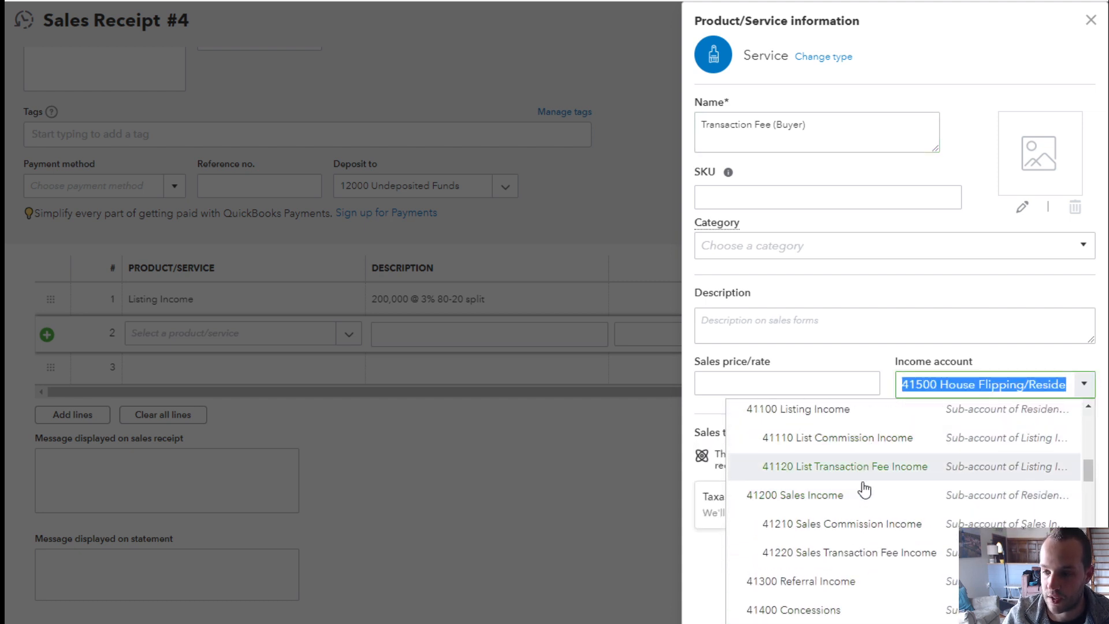
pyautogui.click(848, 553)
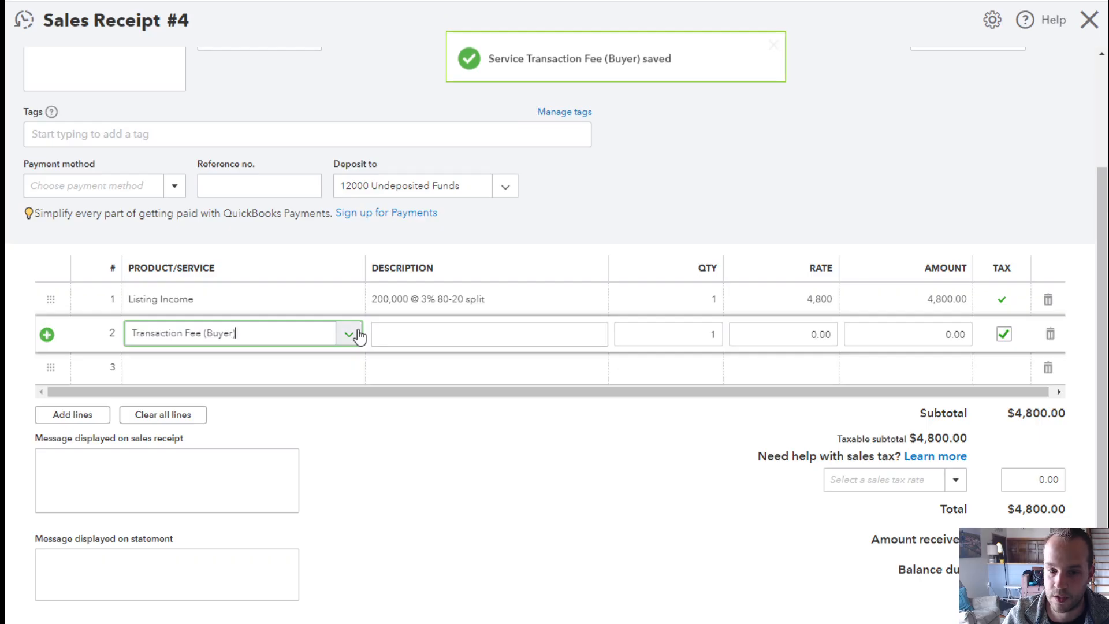
# - Enter a rate of 425 on the Transaction Fee (Buyer) line and save the receipt
pyautogui.click(487, 334)
pyautogui.write('425')
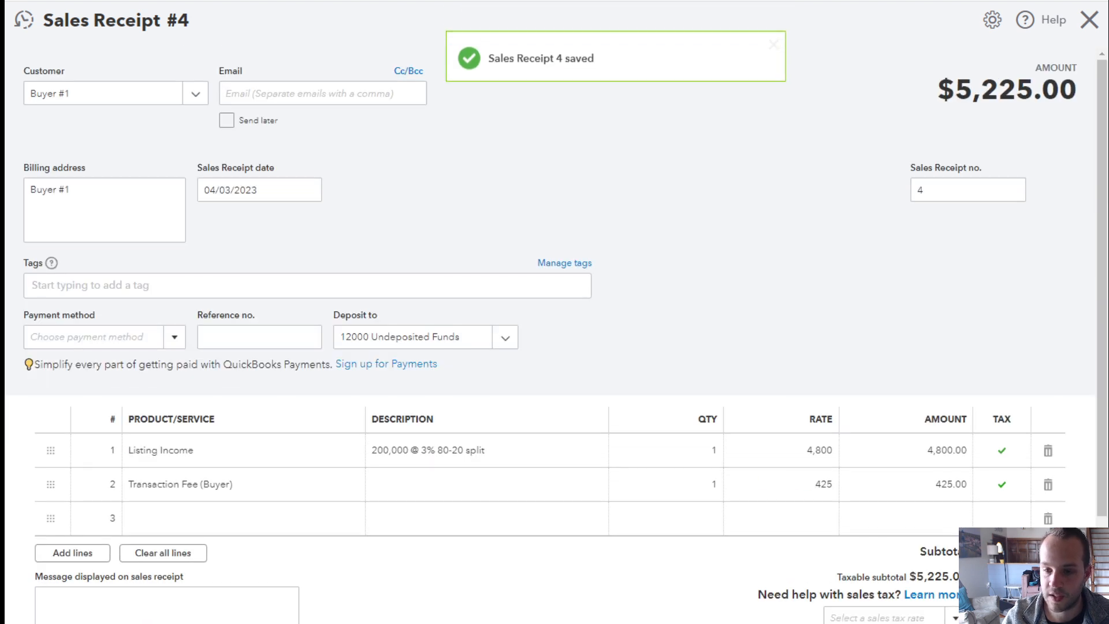
pyautogui.moveTo(710, 276)
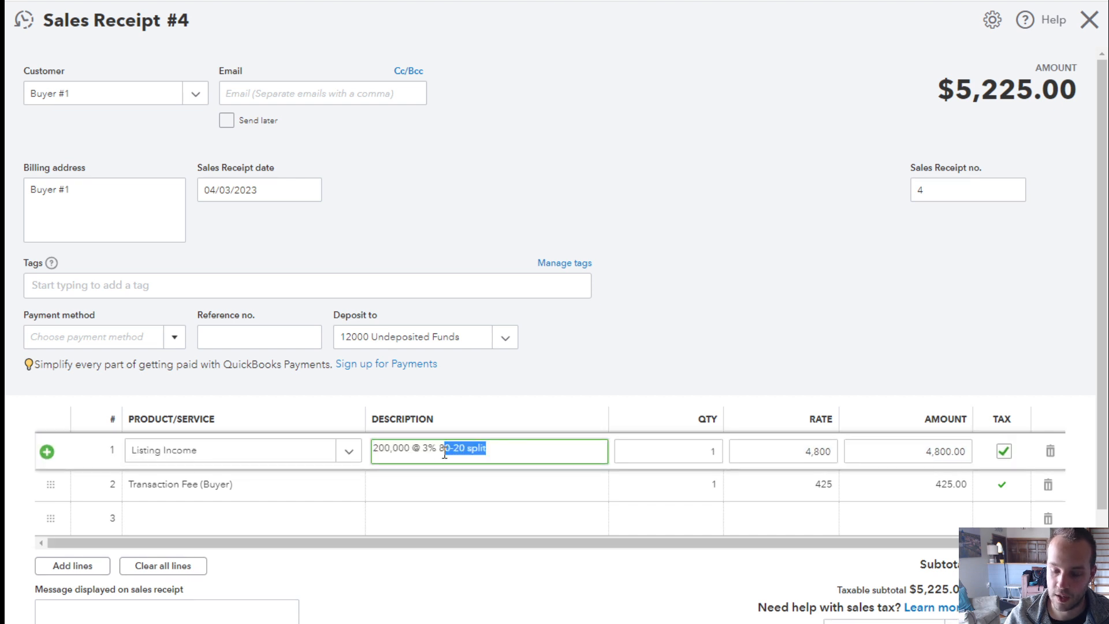
pyautogui.click(784, 452)
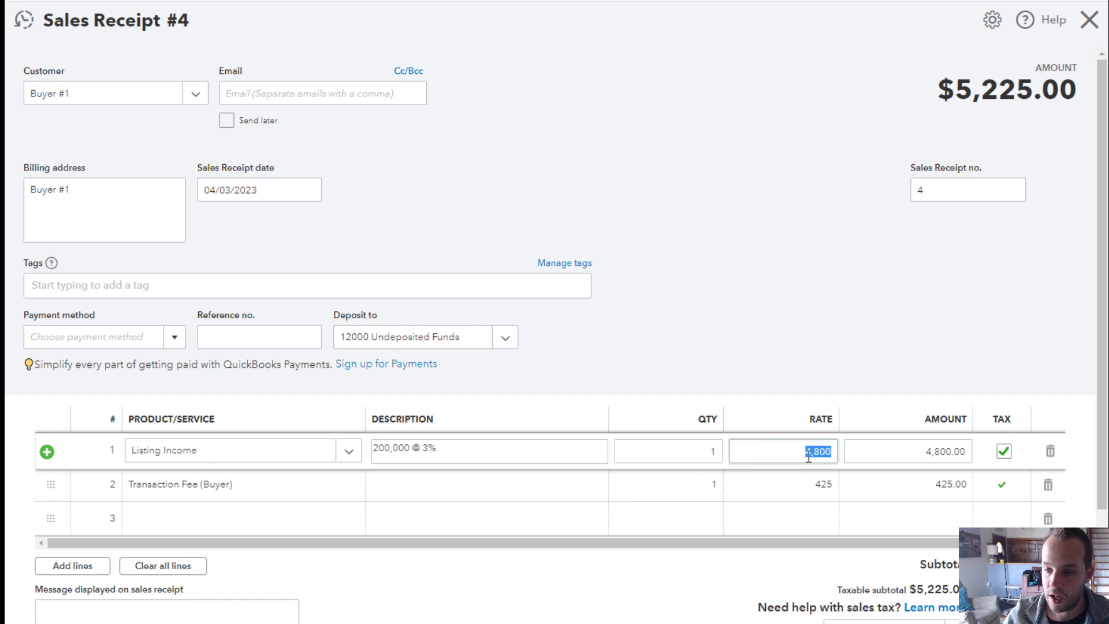
pyautogui.write('6000')
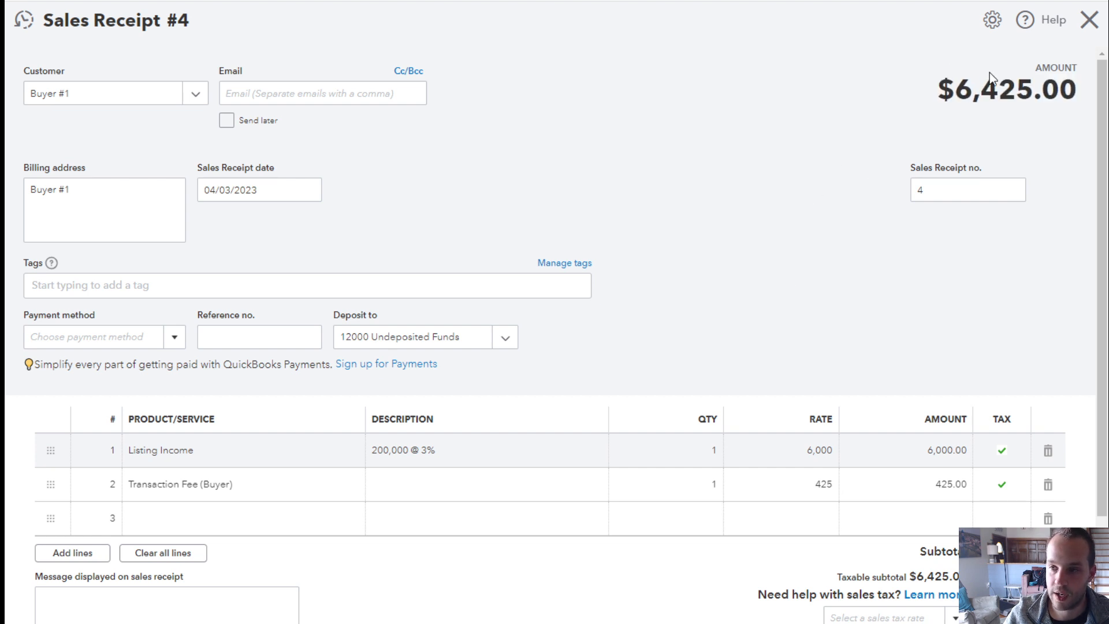
pyautogui.moveTo(799, 259)
pyautogui.write(' 8')
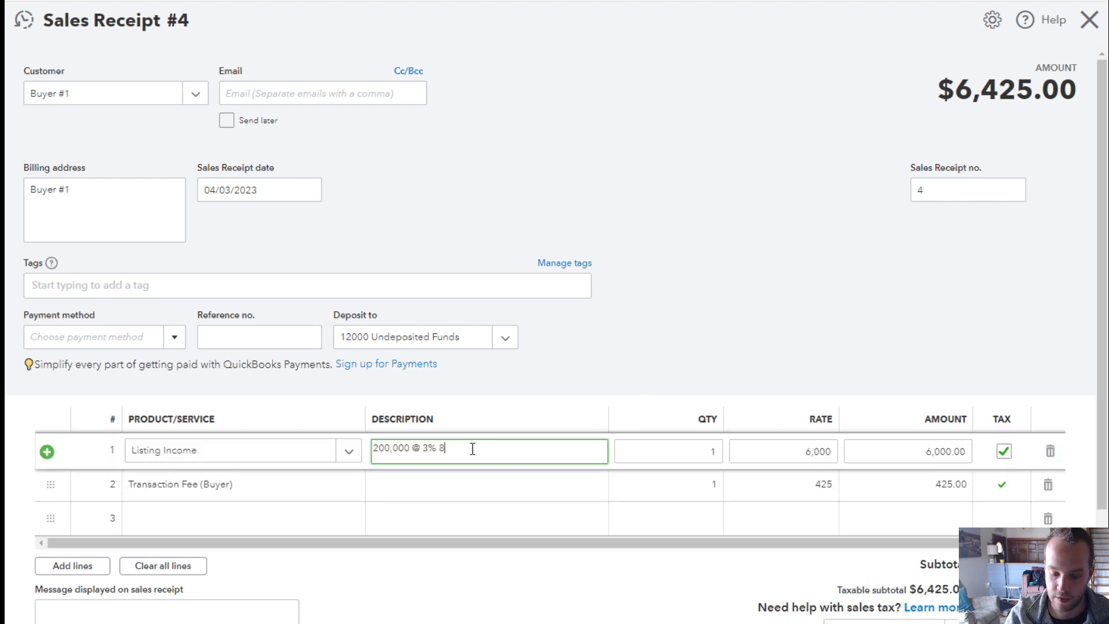
pyautogui.write('0-20 split')
pyautogui.click(783, 451)
pyautogui.write('4,800')
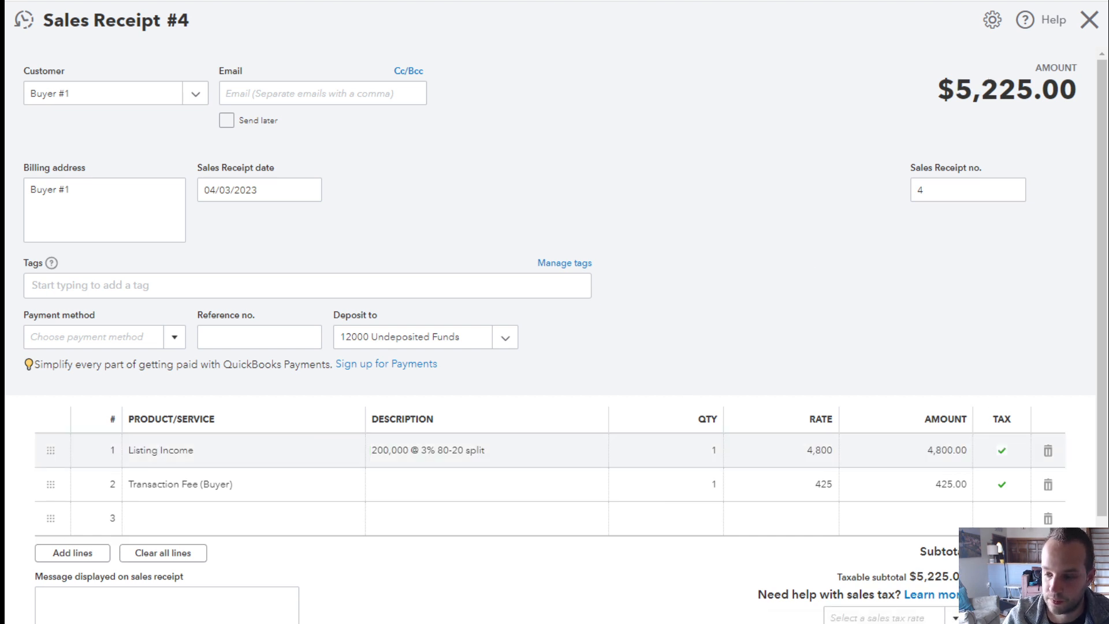
# - Close the receipt to the April Transaction Report and bring up the + New menu
pyautogui.click(1088, 19)
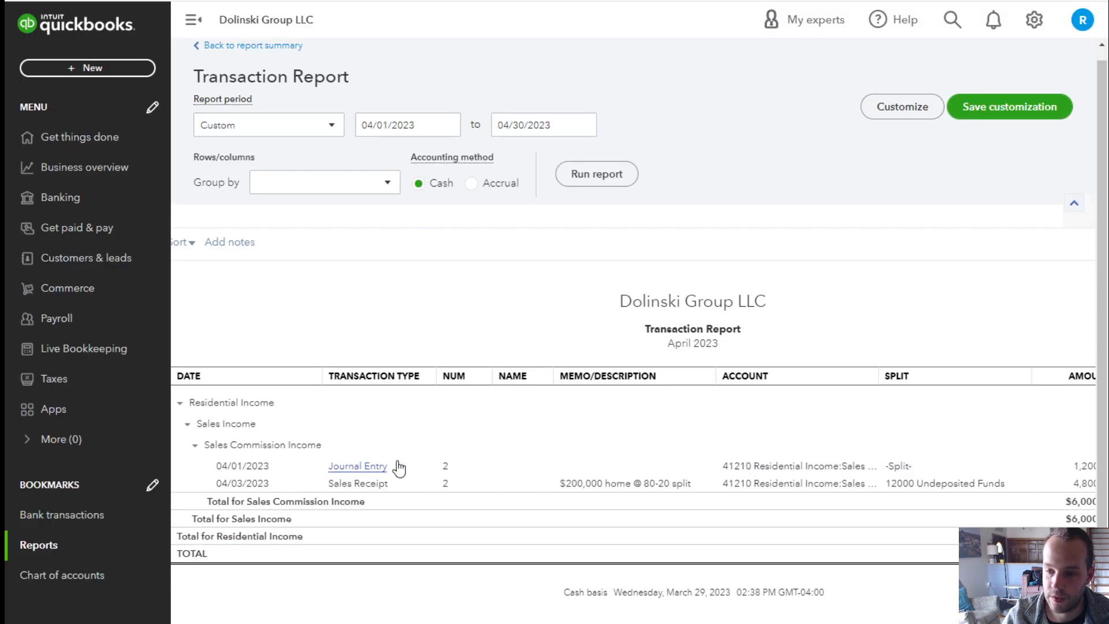
pyautogui.click(357, 466)
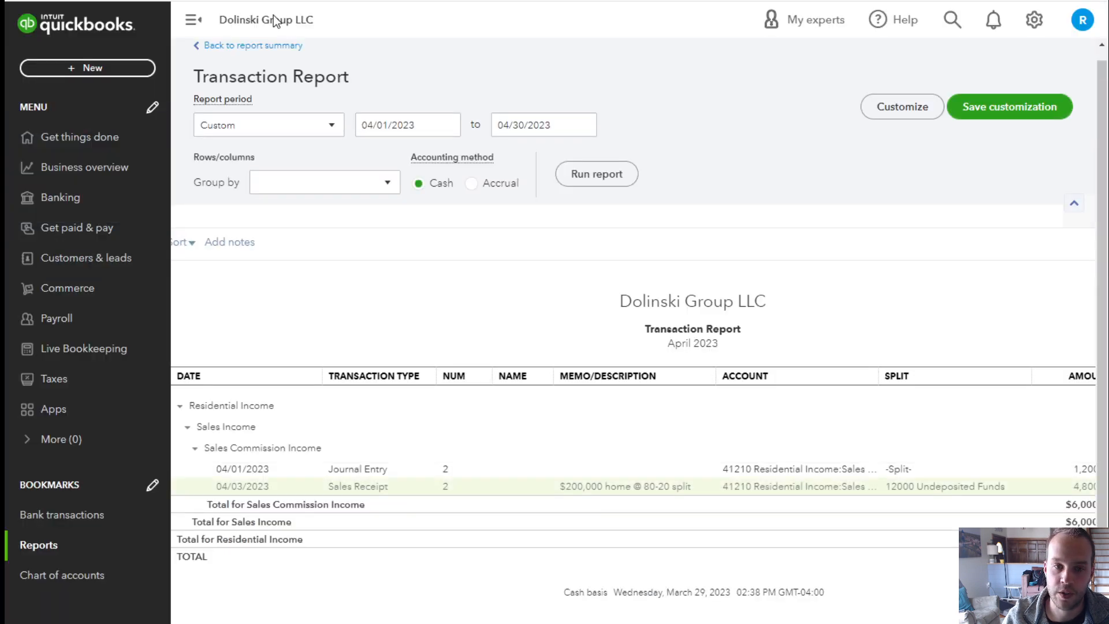
pyautogui.click(88, 68)
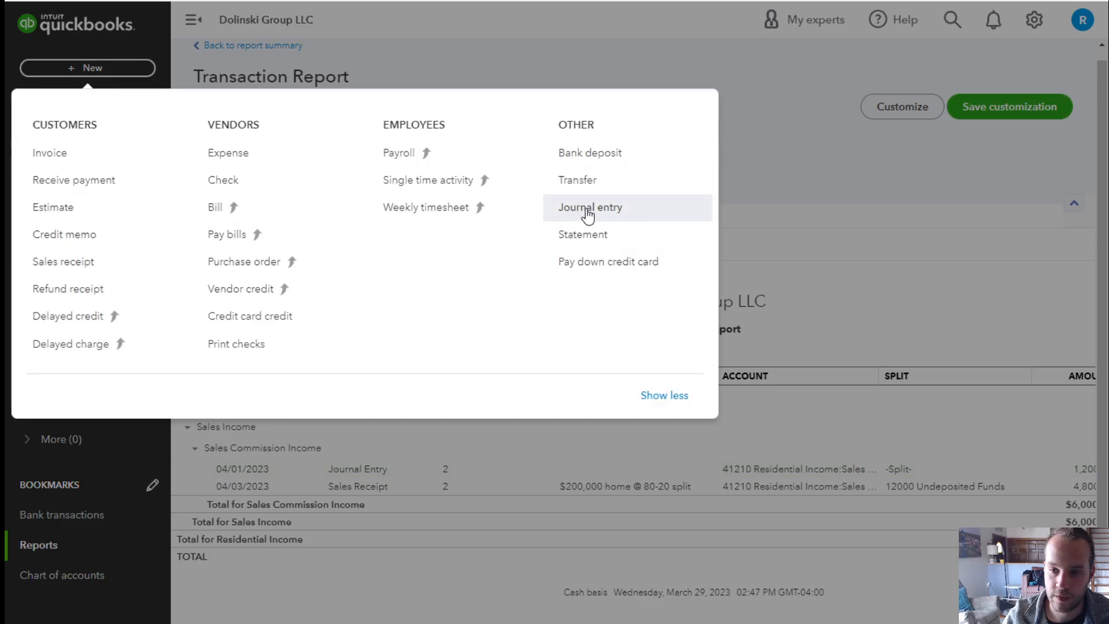
pyautogui.moveTo(774, 477)
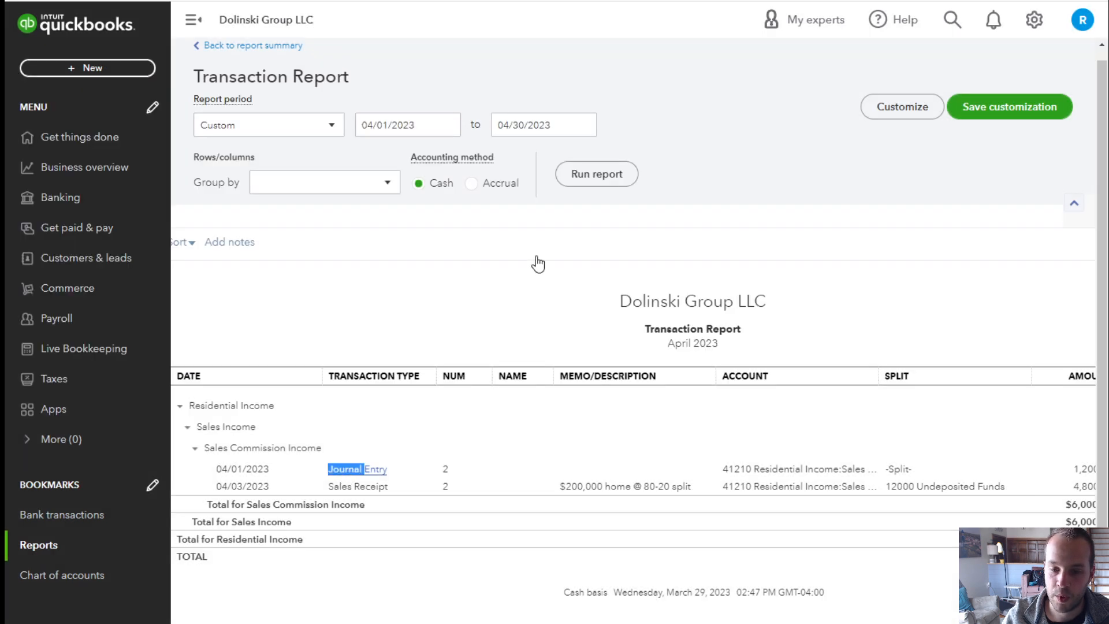
# - Open Journal Entry #2 from the report and date it 04/03/2023
pyautogui.click(357, 468)
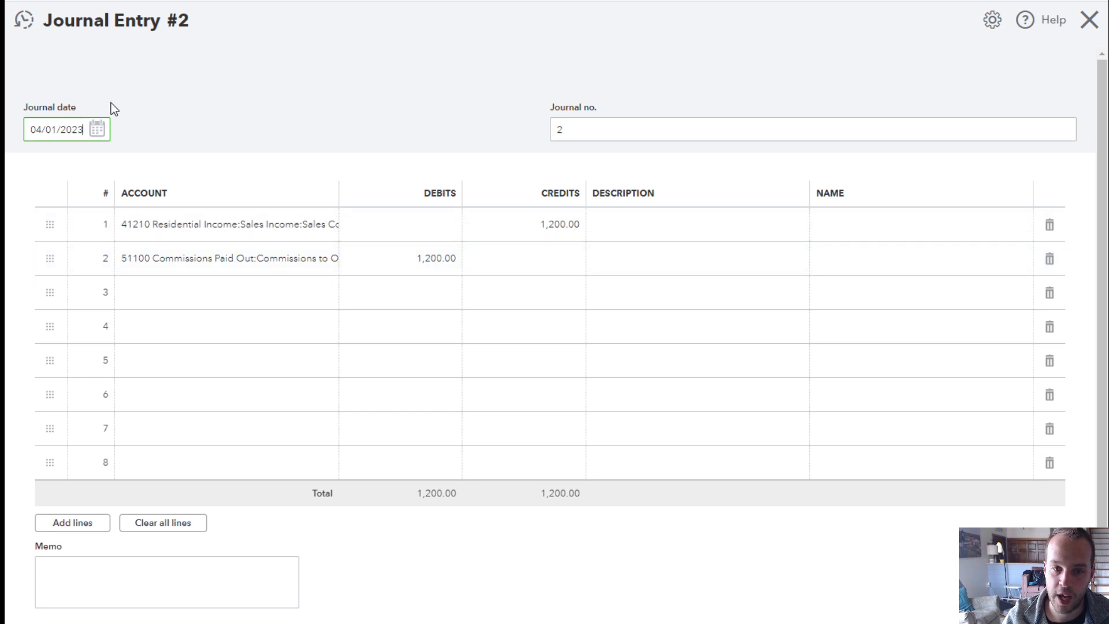
pyautogui.click(97, 129)
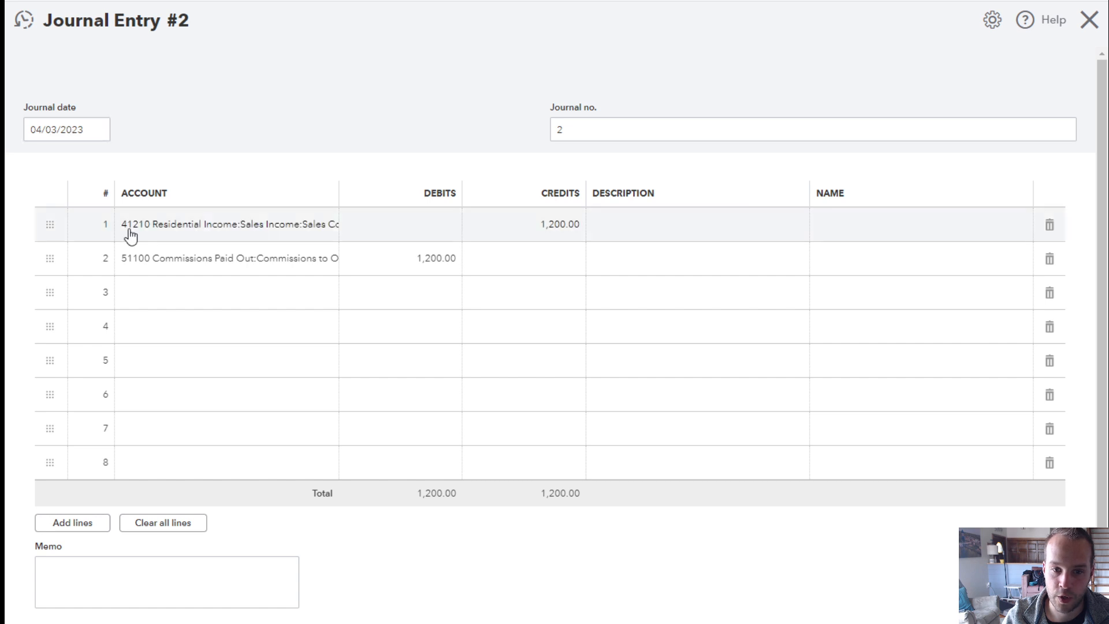
pyautogui.click(227, 224)
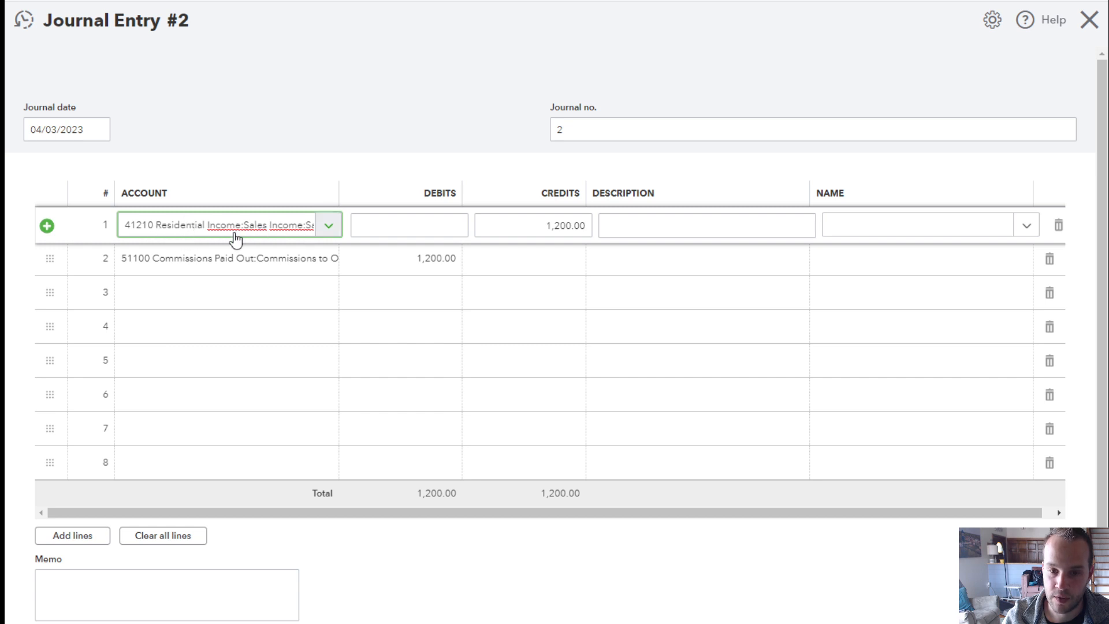
pyautogui.moveTo(290, 228)
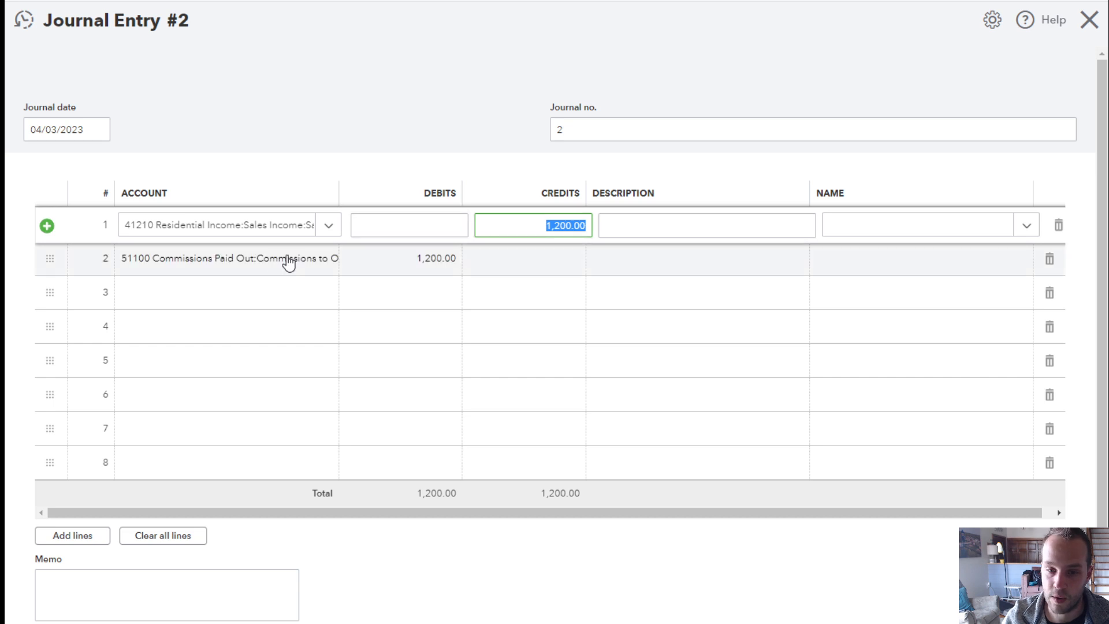
pyautogui.click(408, 258)
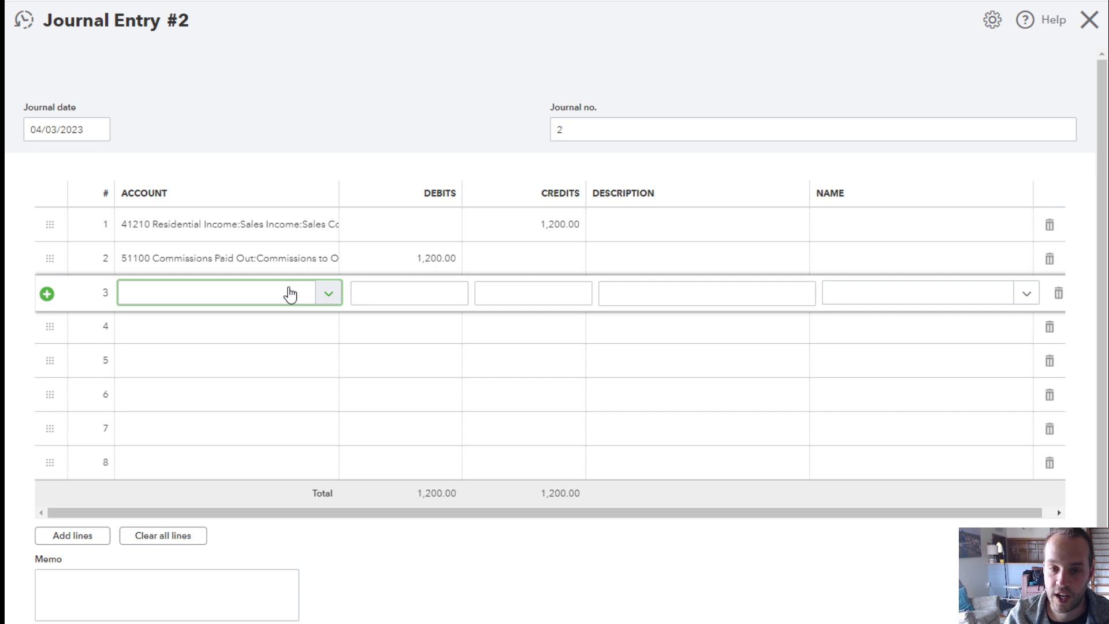
# - Credit 75.00 to 41220 Sales Transaction Fee Income on row 3, bringing credits to 1,275.00
pyautogui.write('Sales Income:Sa')
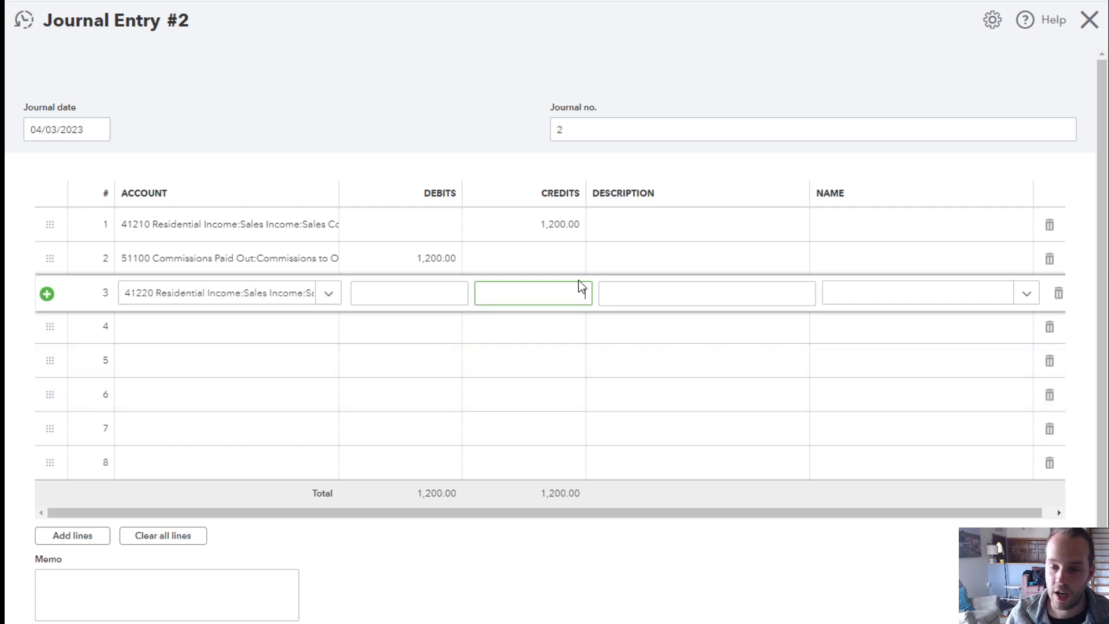
pyautogui.write('75.00')
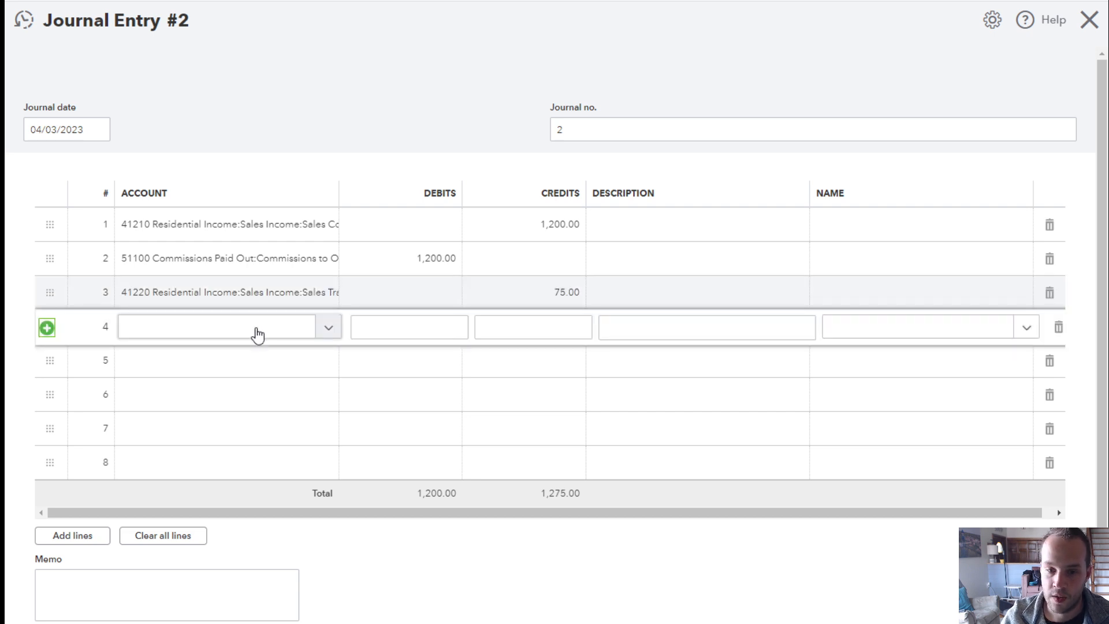
pyautogui.click(226, 326)
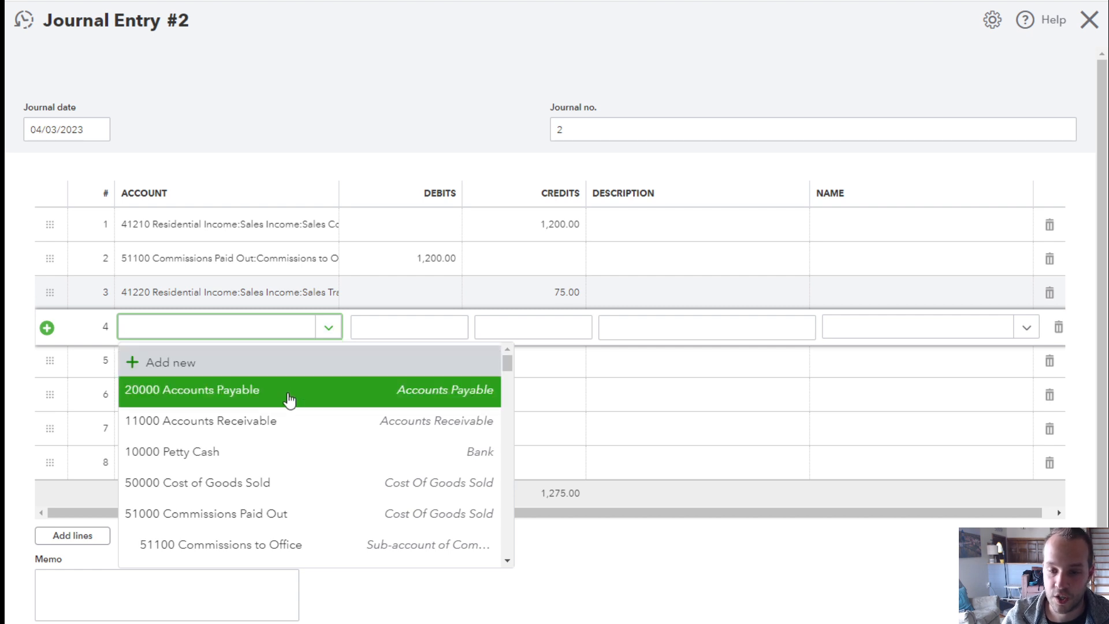
pyautogui.moveTo(292, 483)
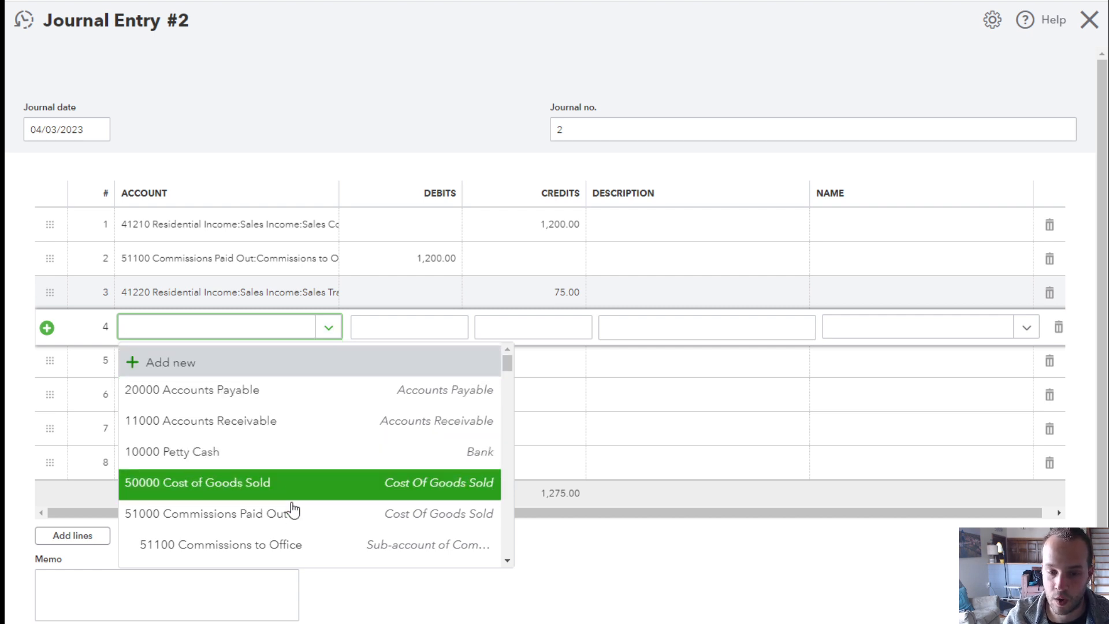
pyautogui.scroll(-3)
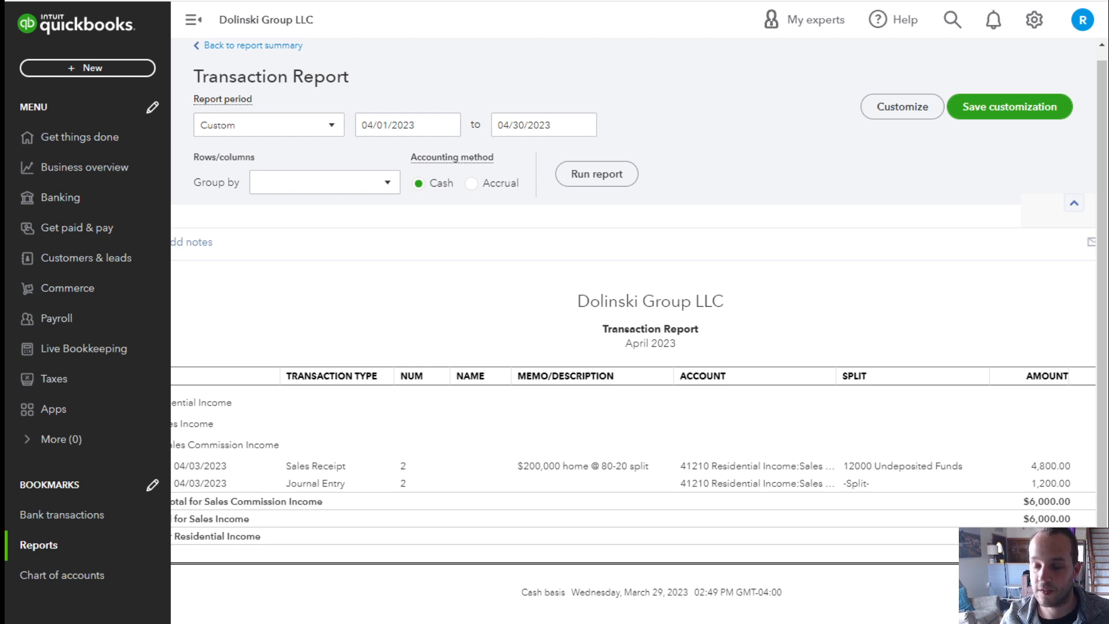
pyautogui.moveTo(701, 371)
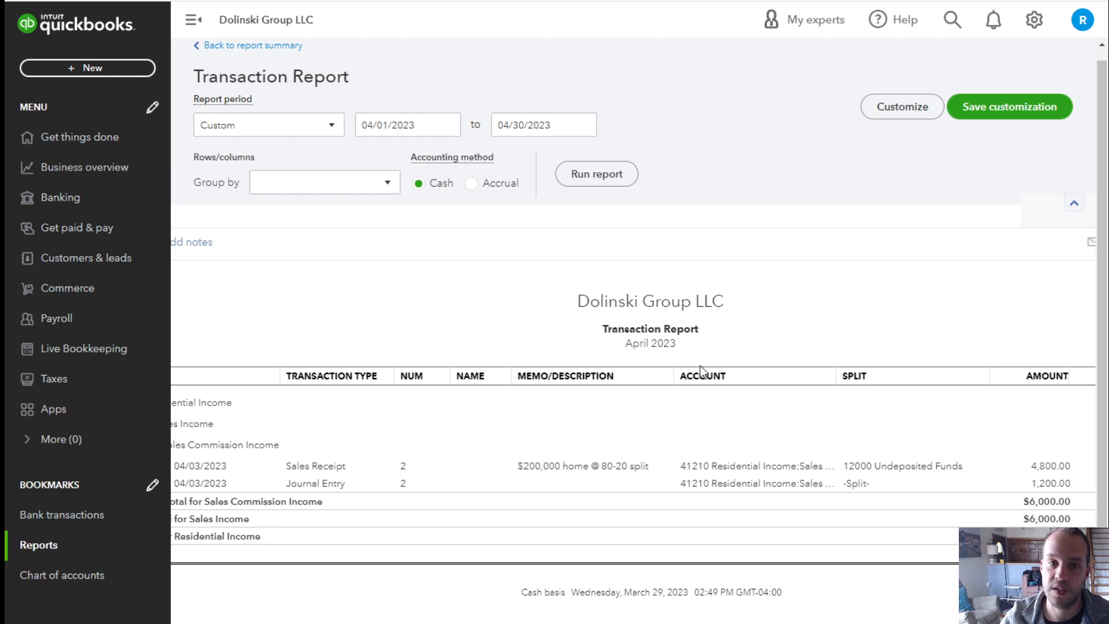